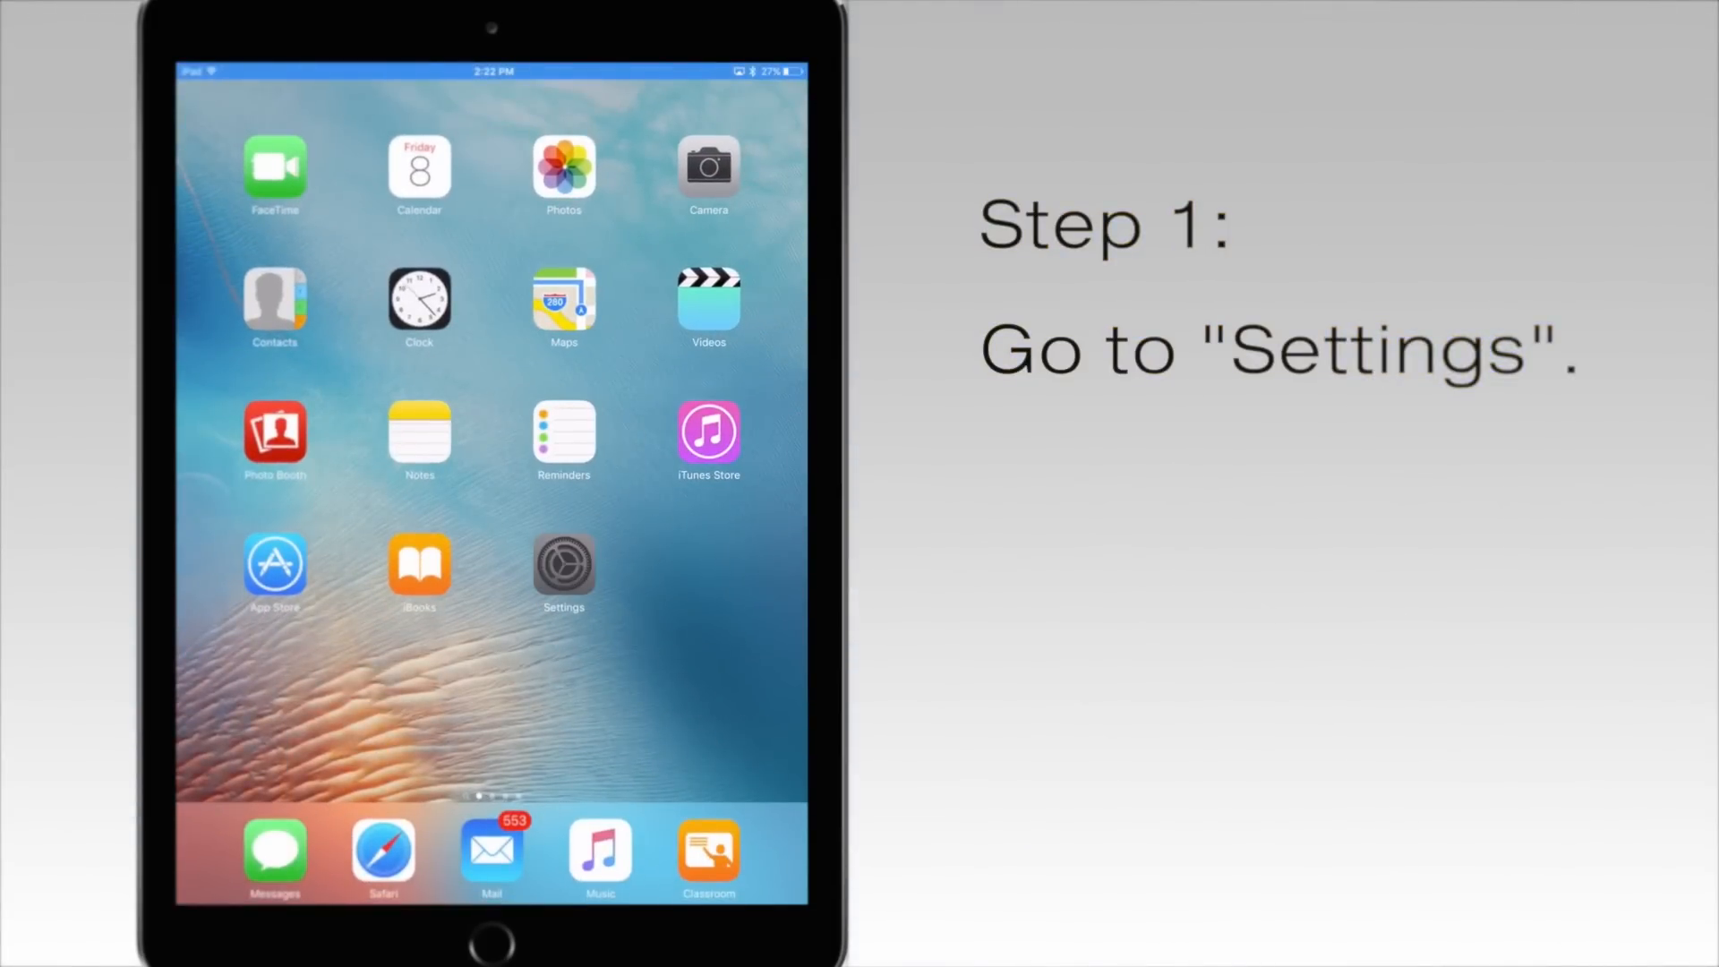
Step: Open Settings and go to the iCloud section in the sidebar
left_click(563, 571)
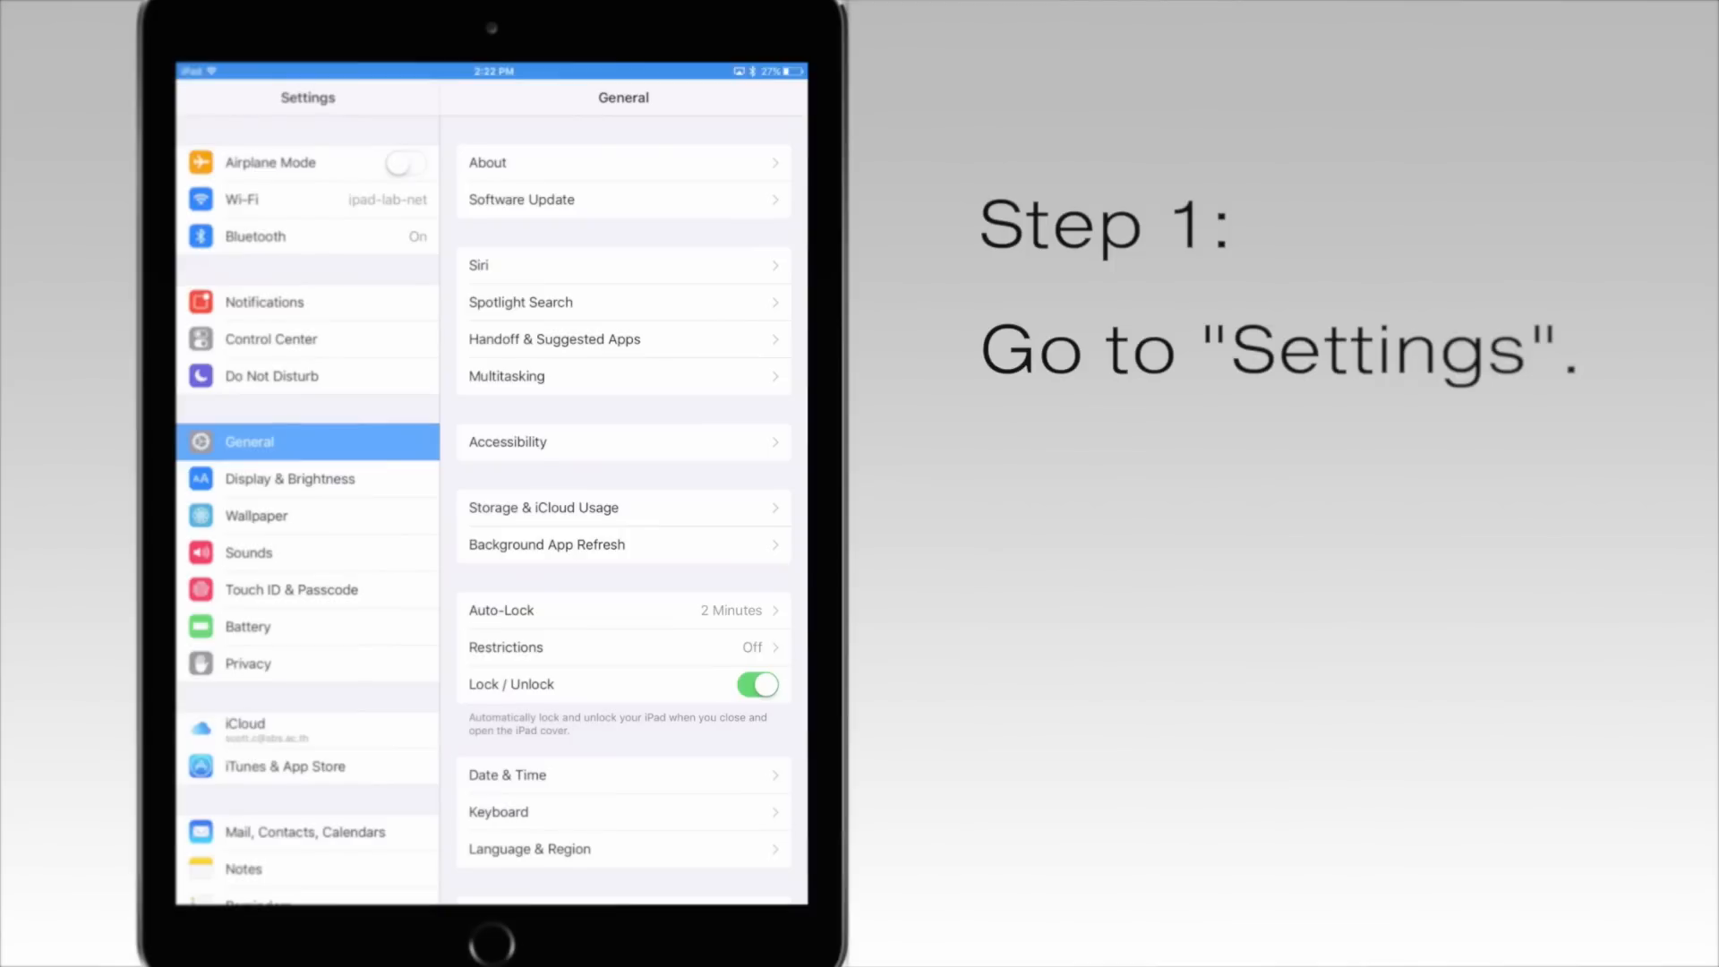
left_click(245, 729)
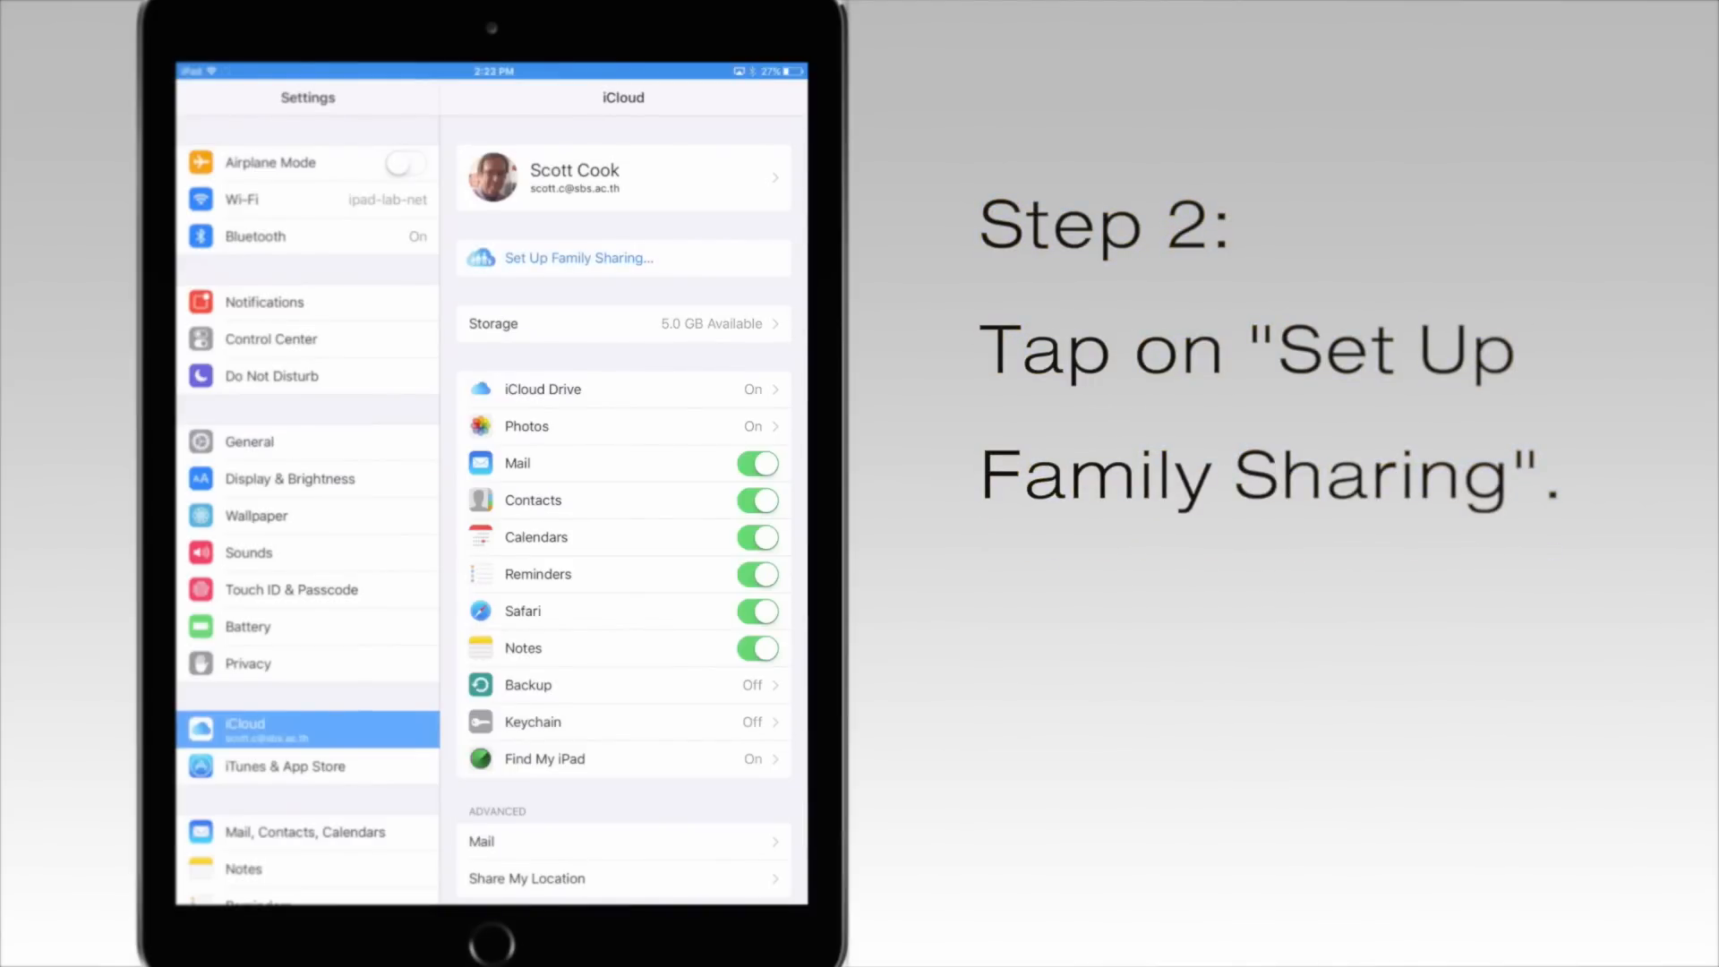
Step: Start Family Sharing setup and confirm this account as the family organizer
left_click(579, 258)
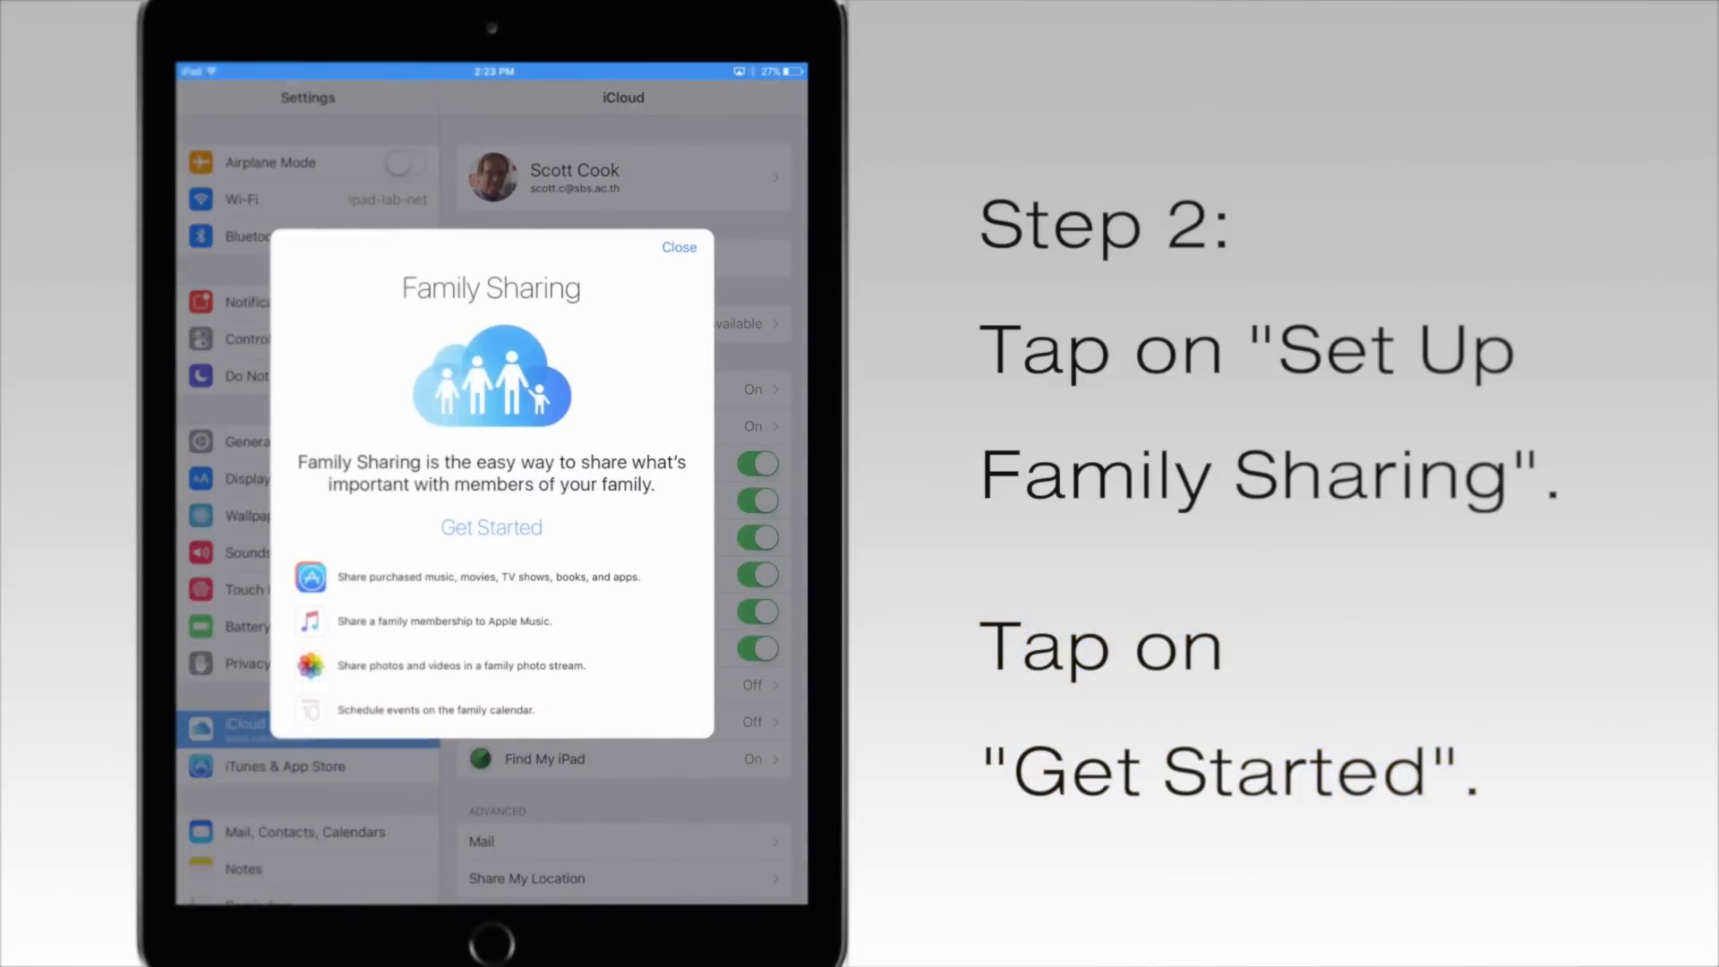
left_click(491, 526)
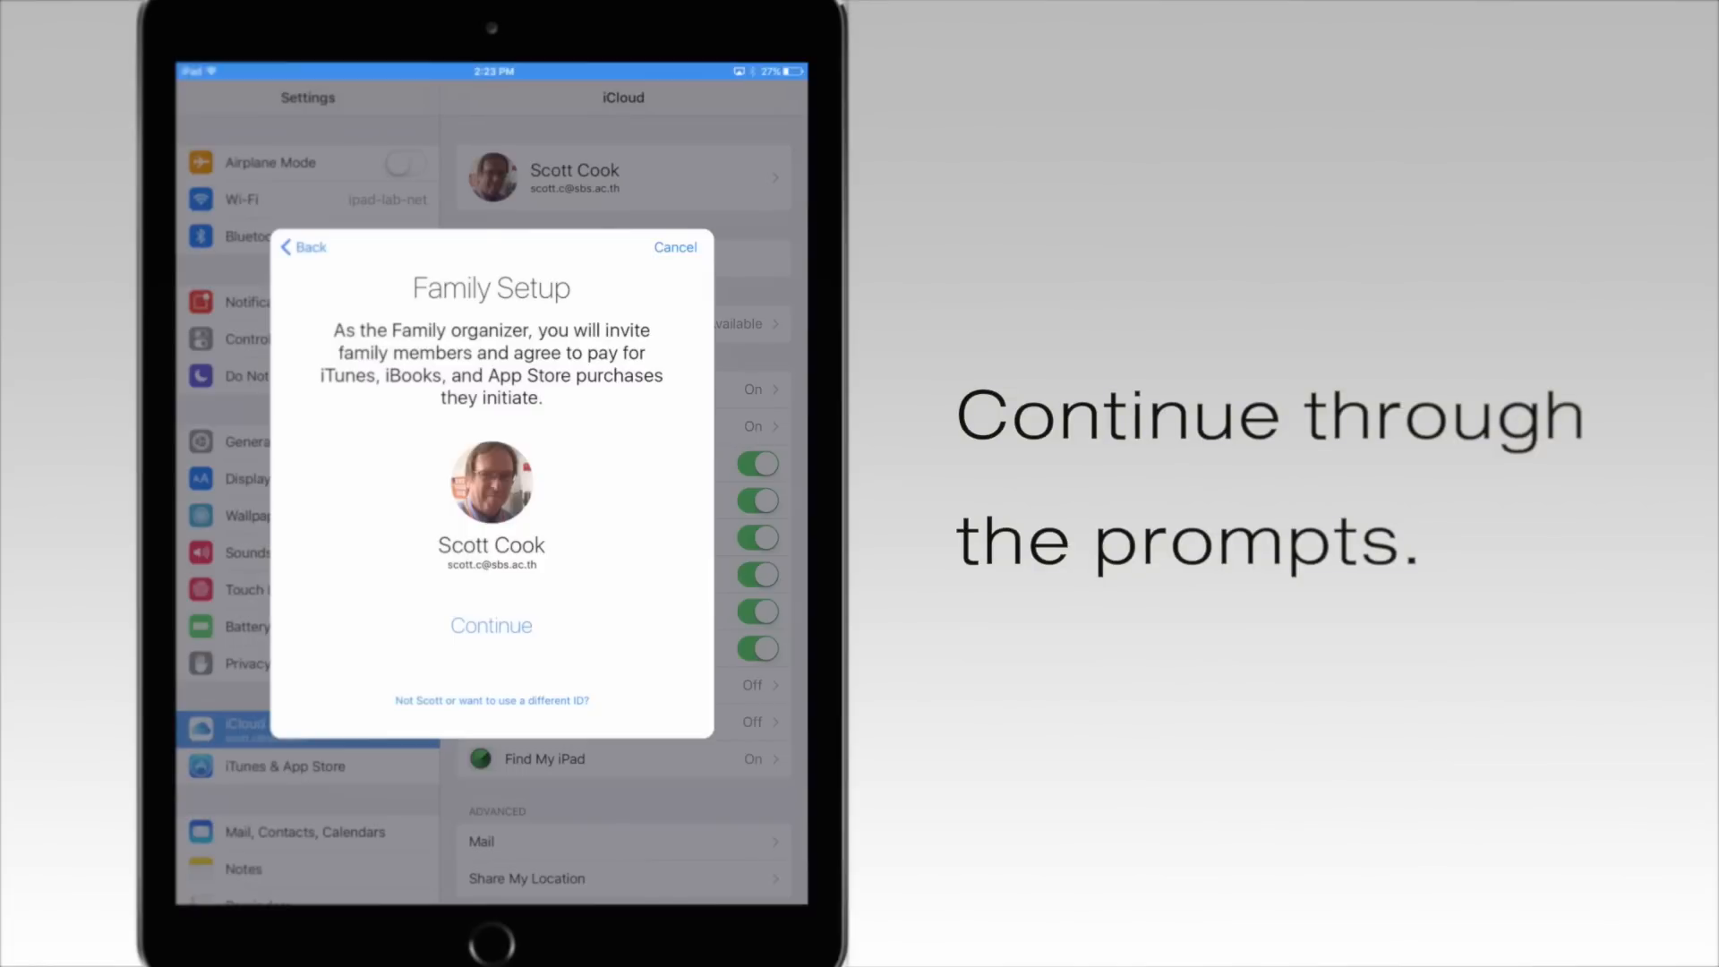
left_click(492, 625)
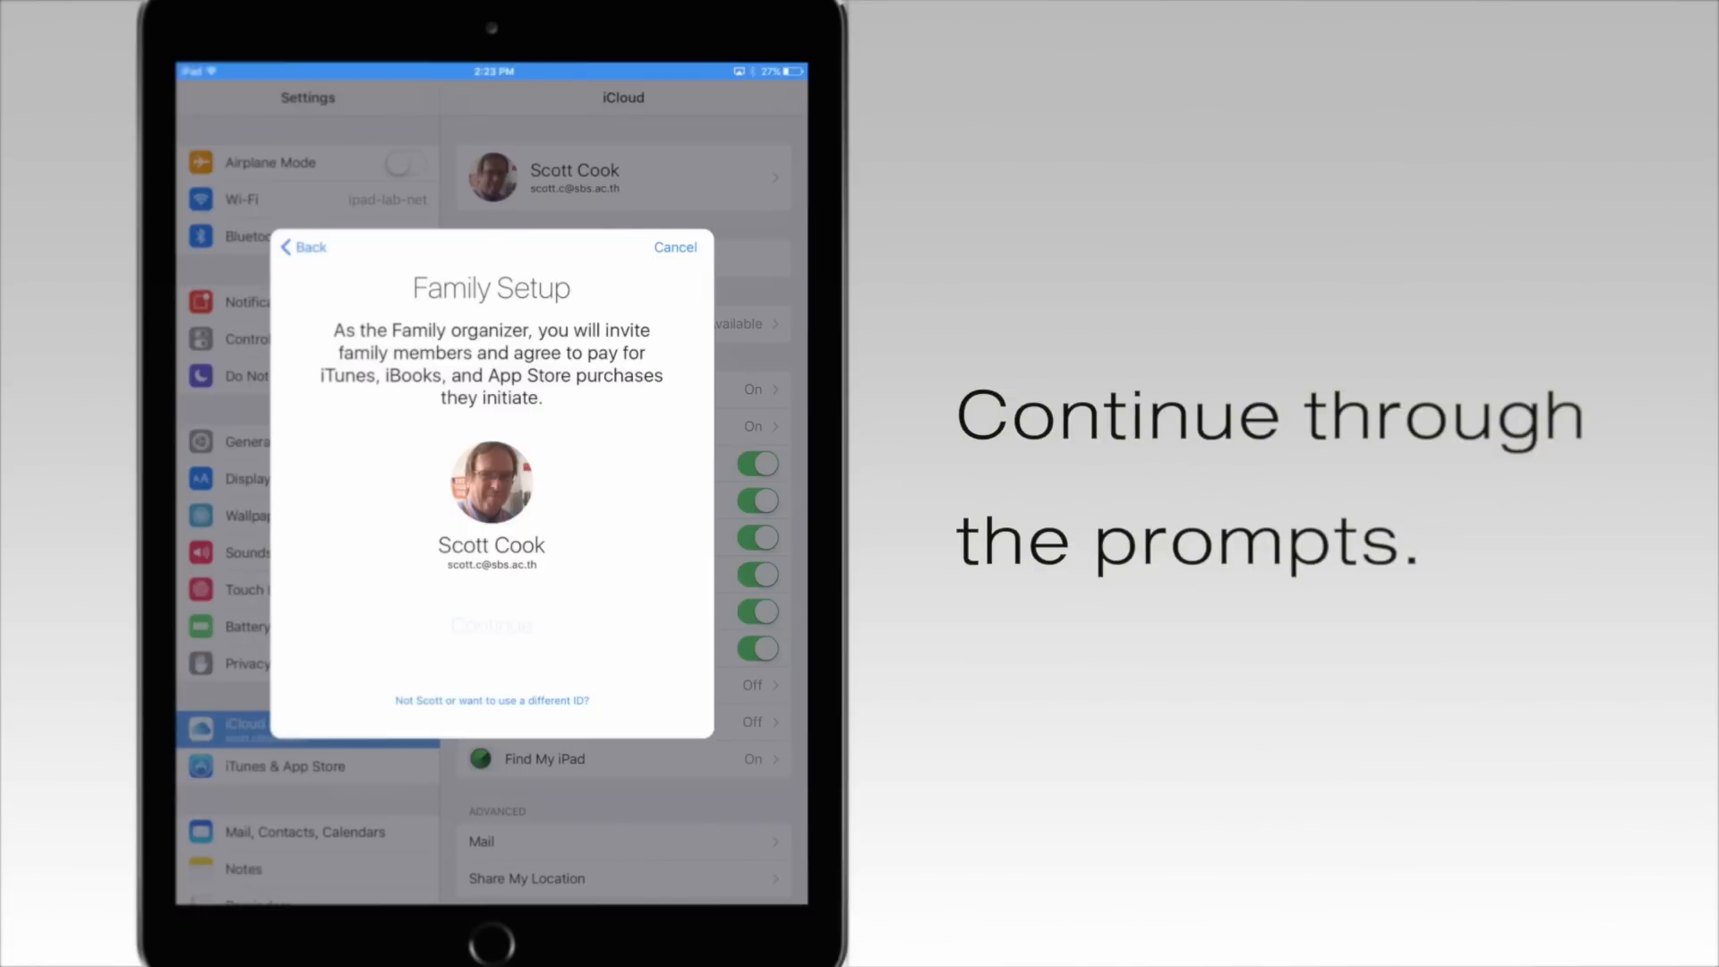
left_click(492, 626)
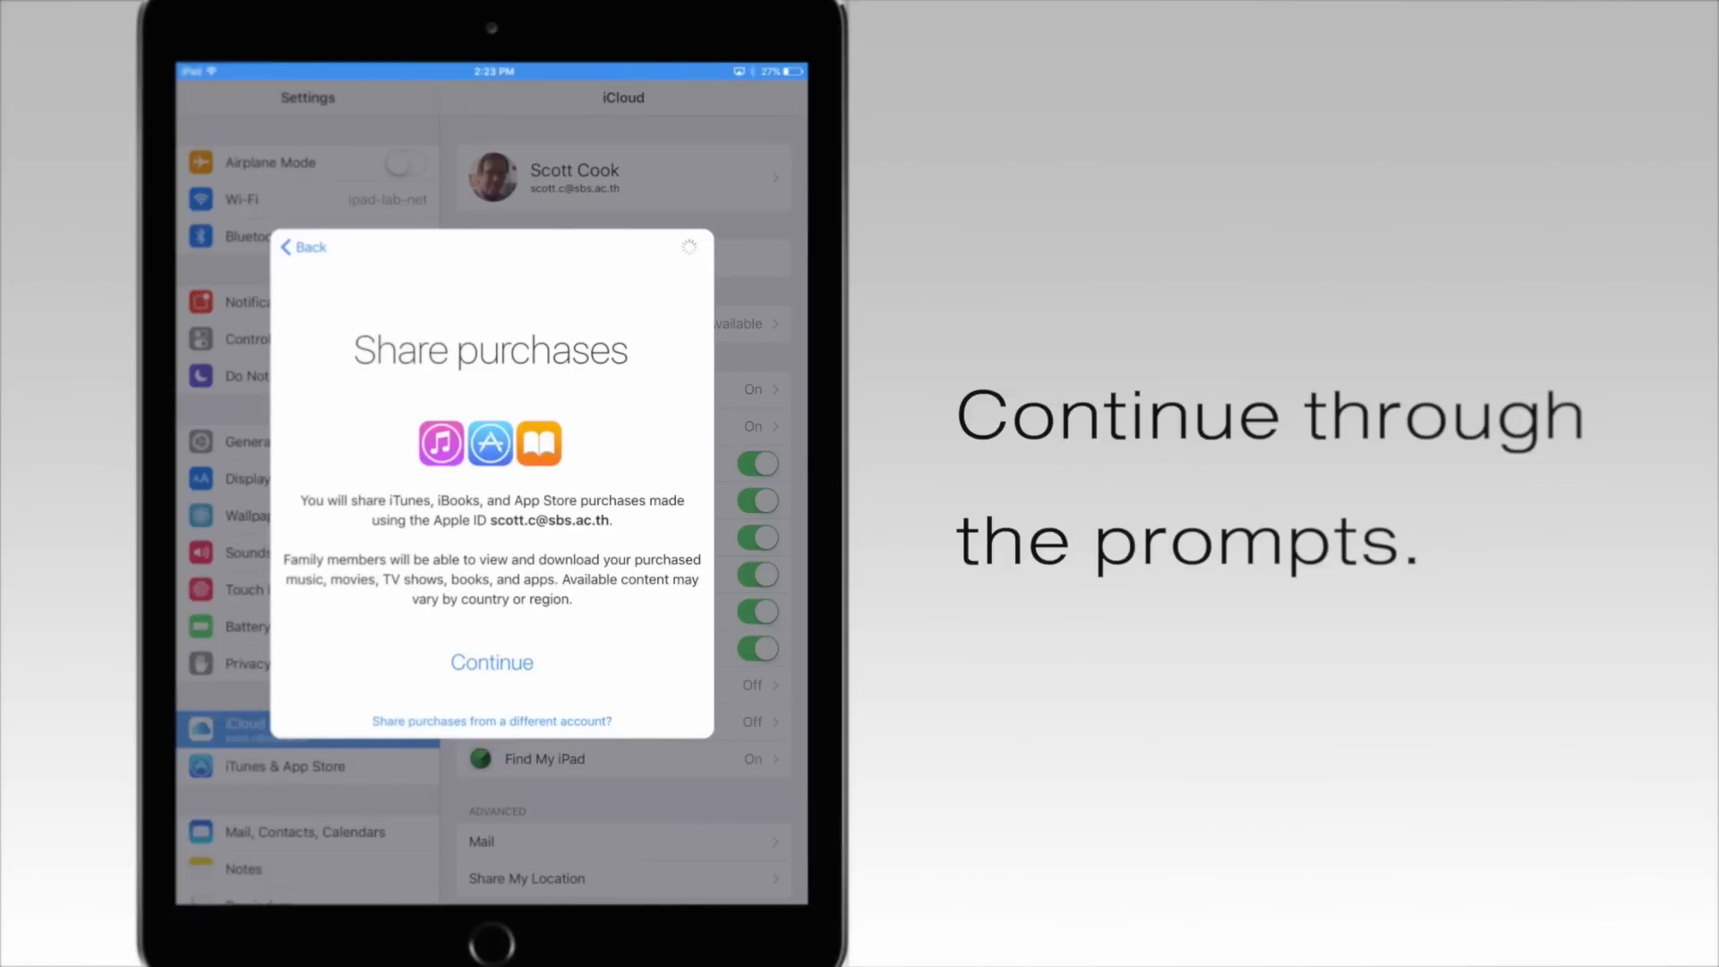
Step: Accept purchase sharing and the shared payment method, then answer the location-sharing prompt
left_click(492, 662)
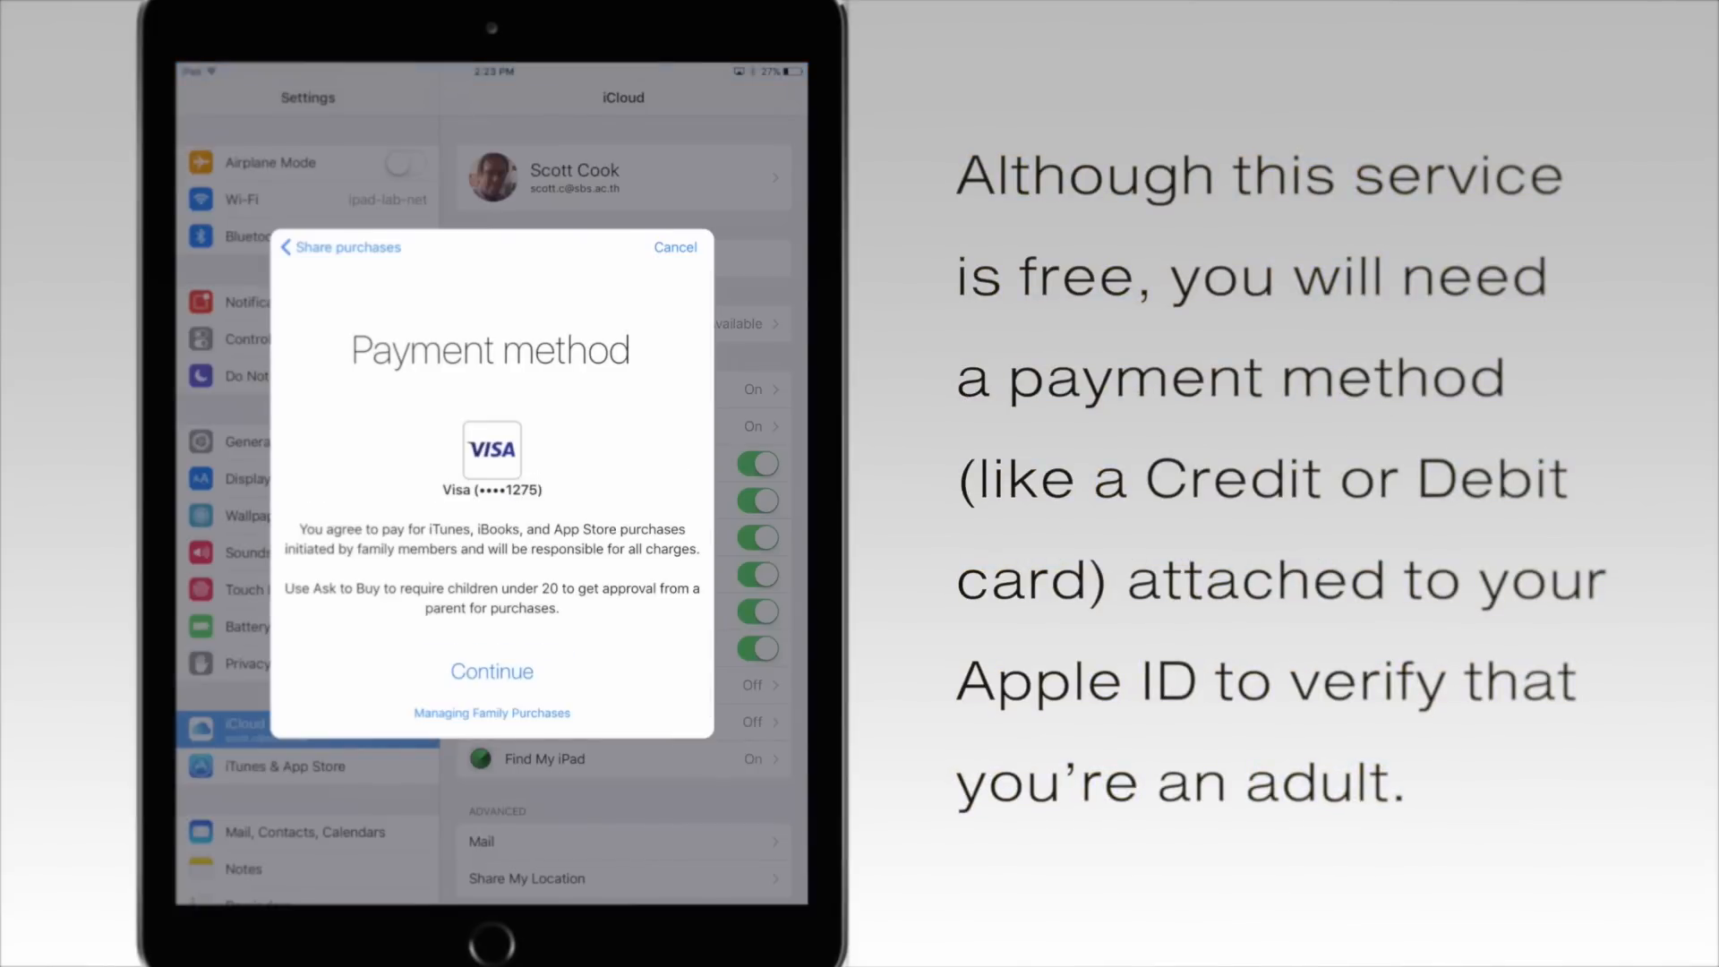
left_click(491, 670)
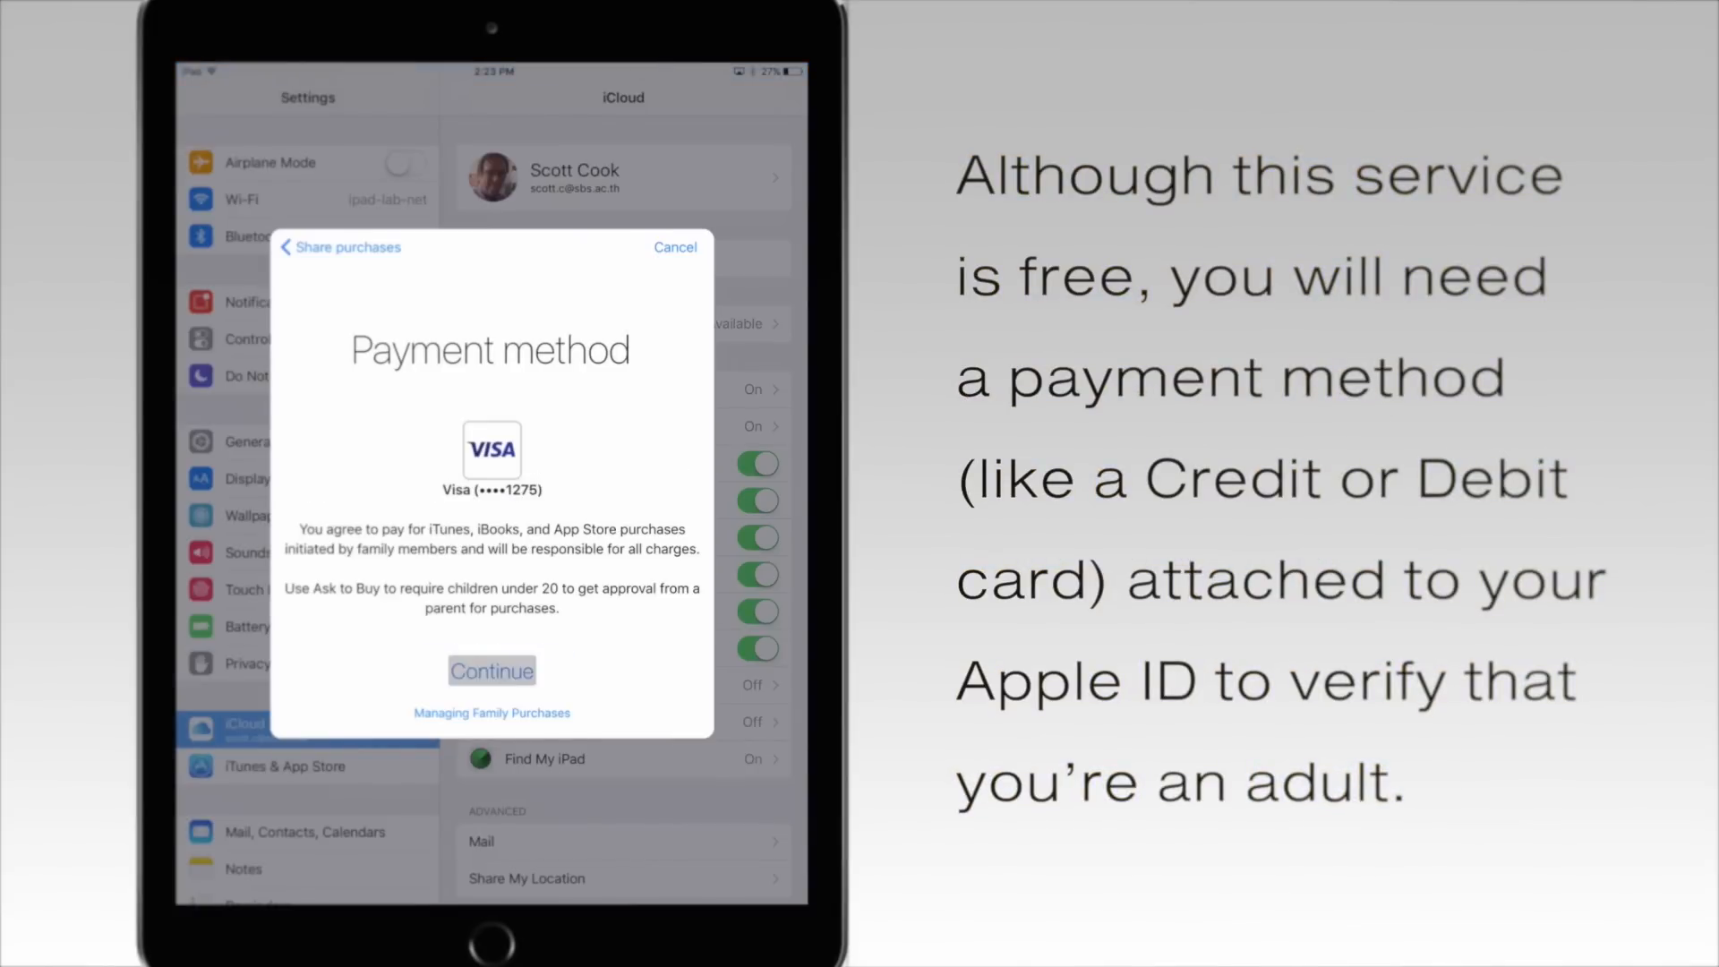
left_click(492, 670)
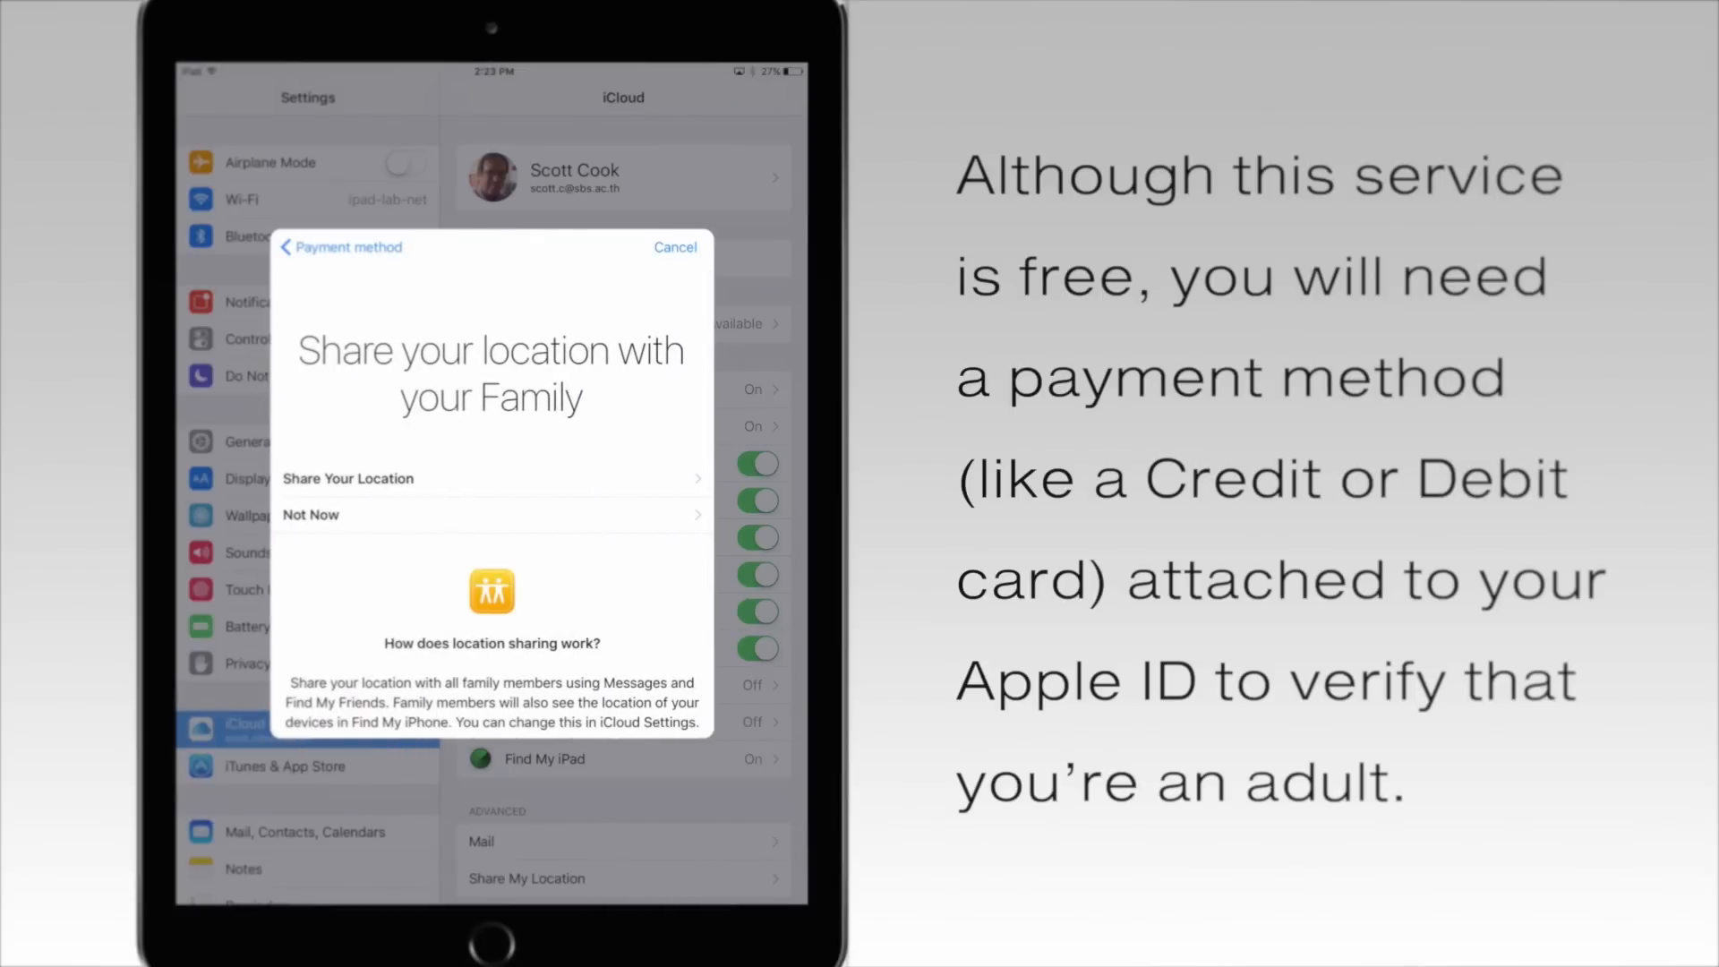
left_click(676, 247)
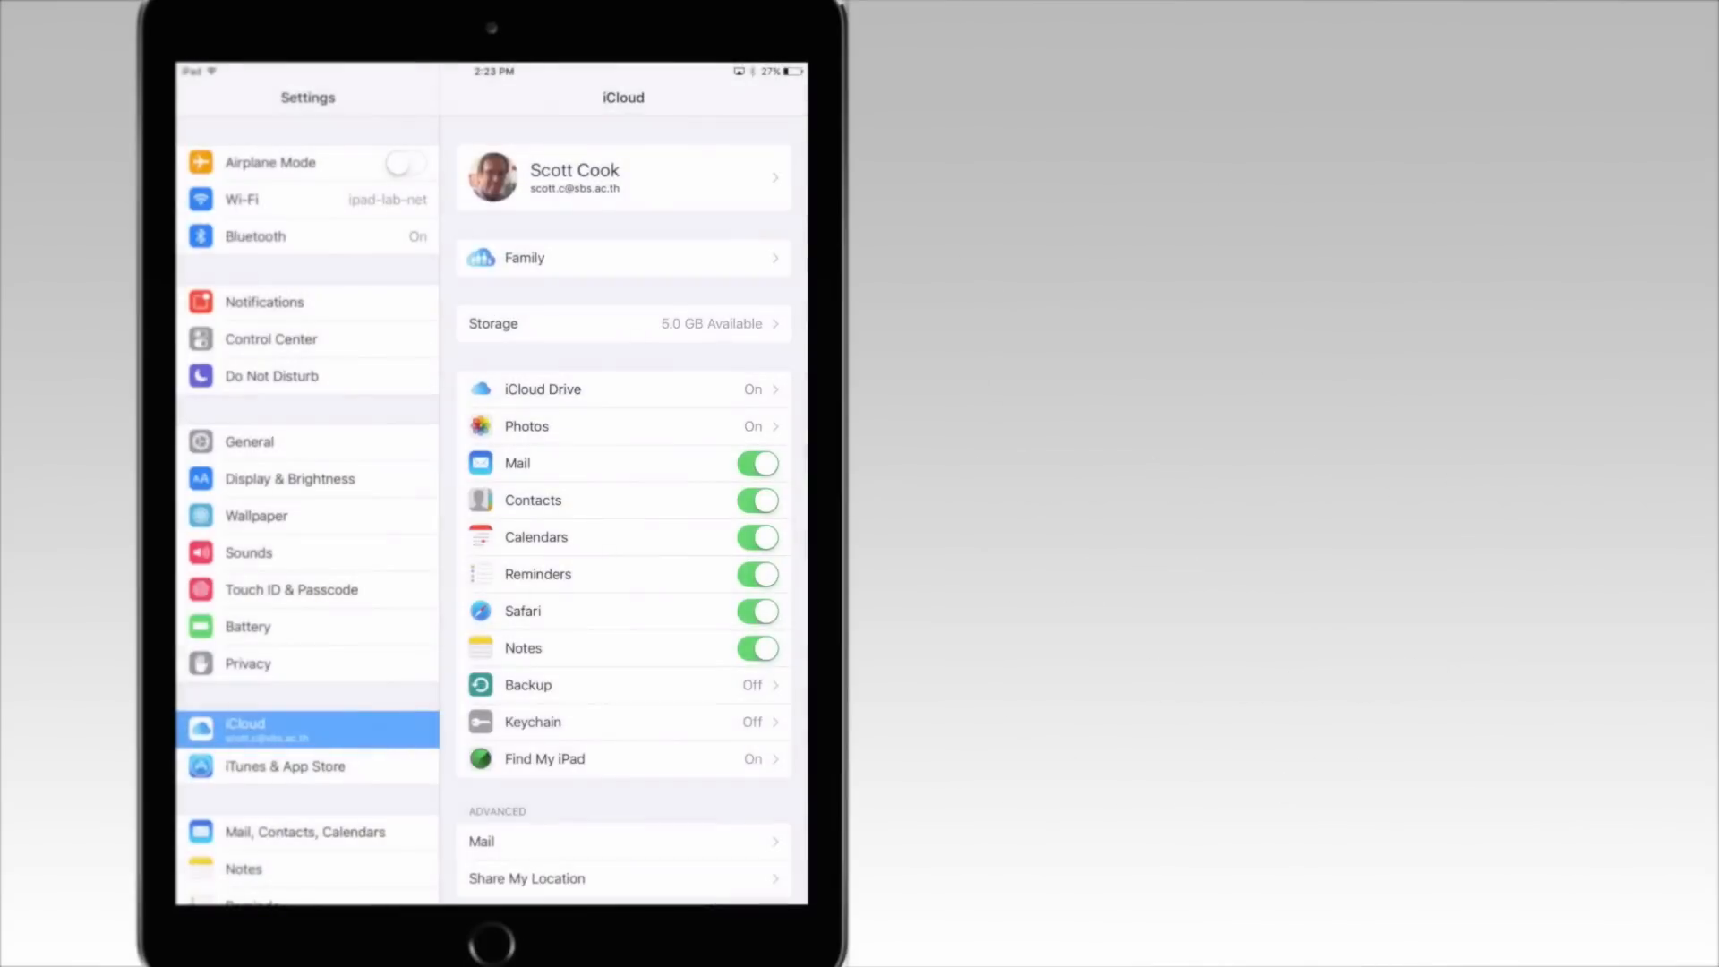
Step: Open Family, add a family member by name or email, and enter the card security code
left_click(624, 258)
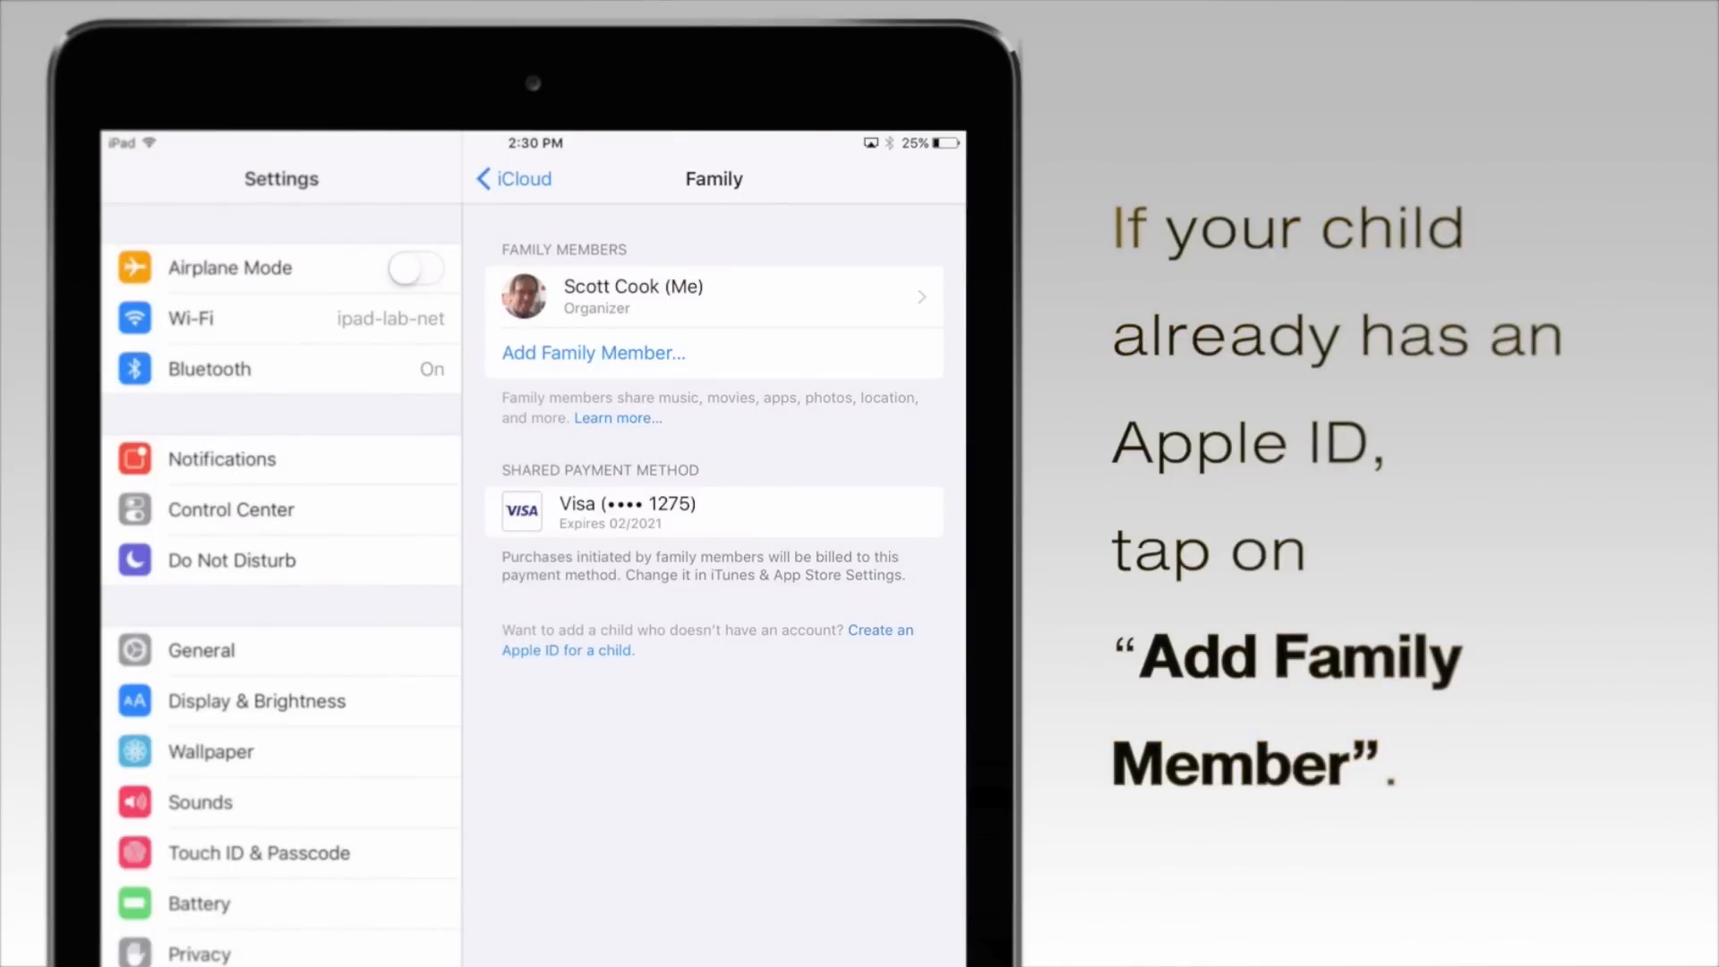
left_click(593, 352)
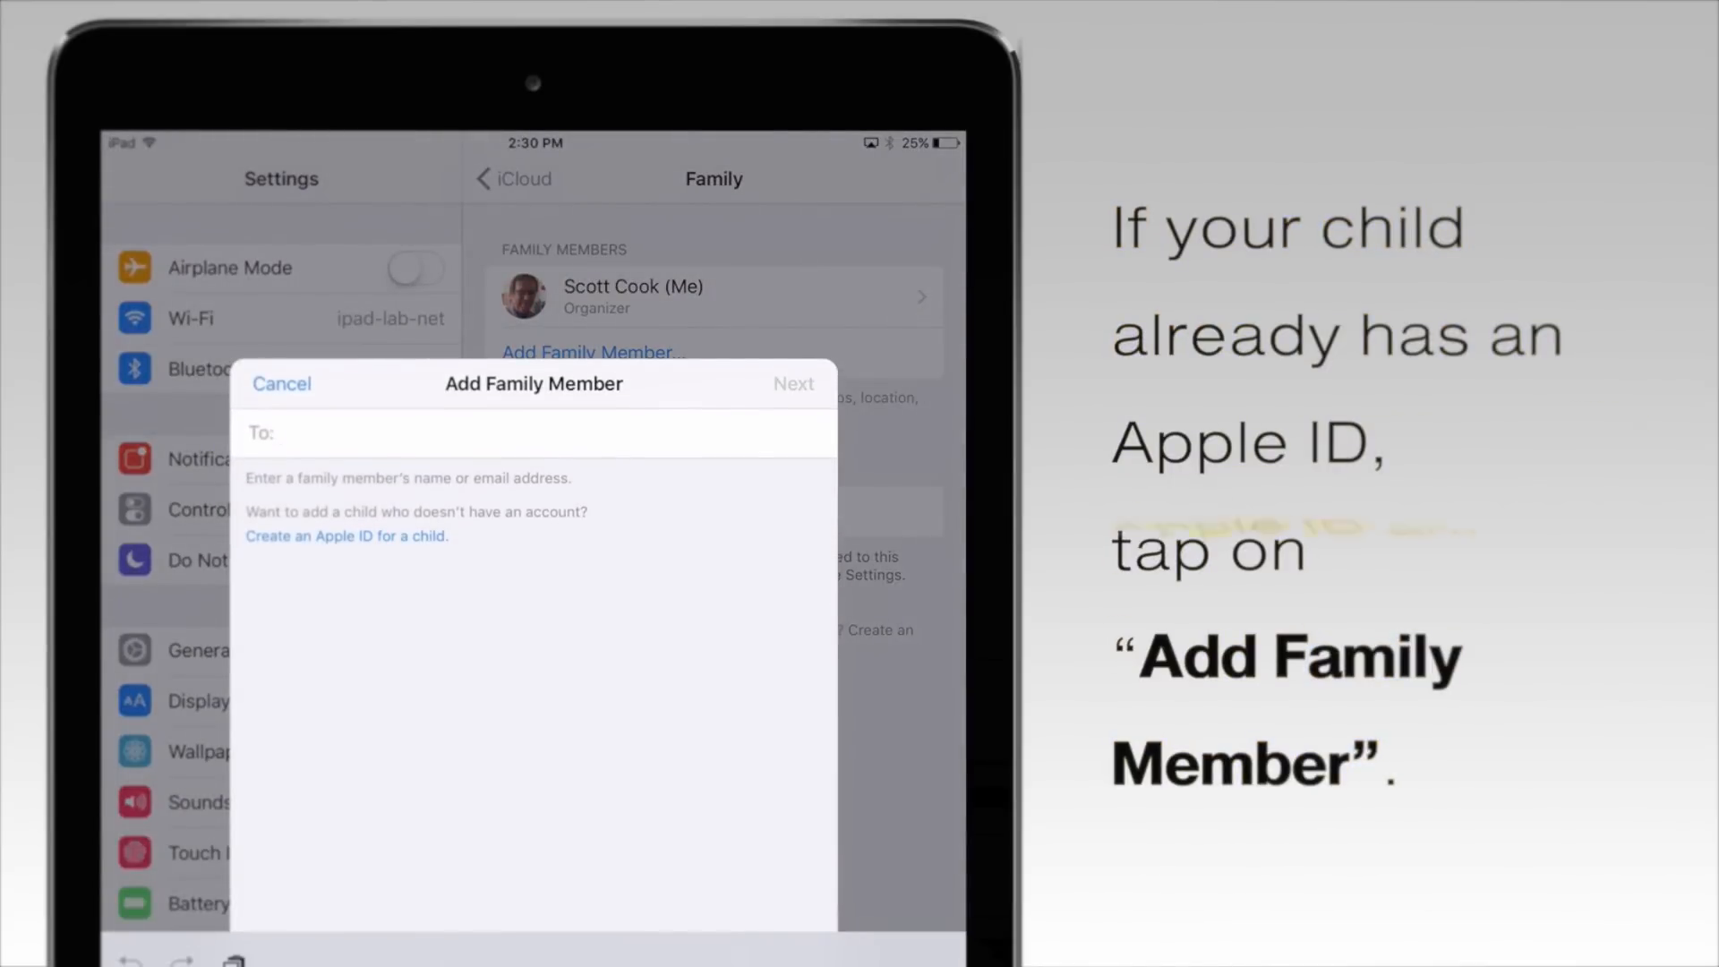
type("a")
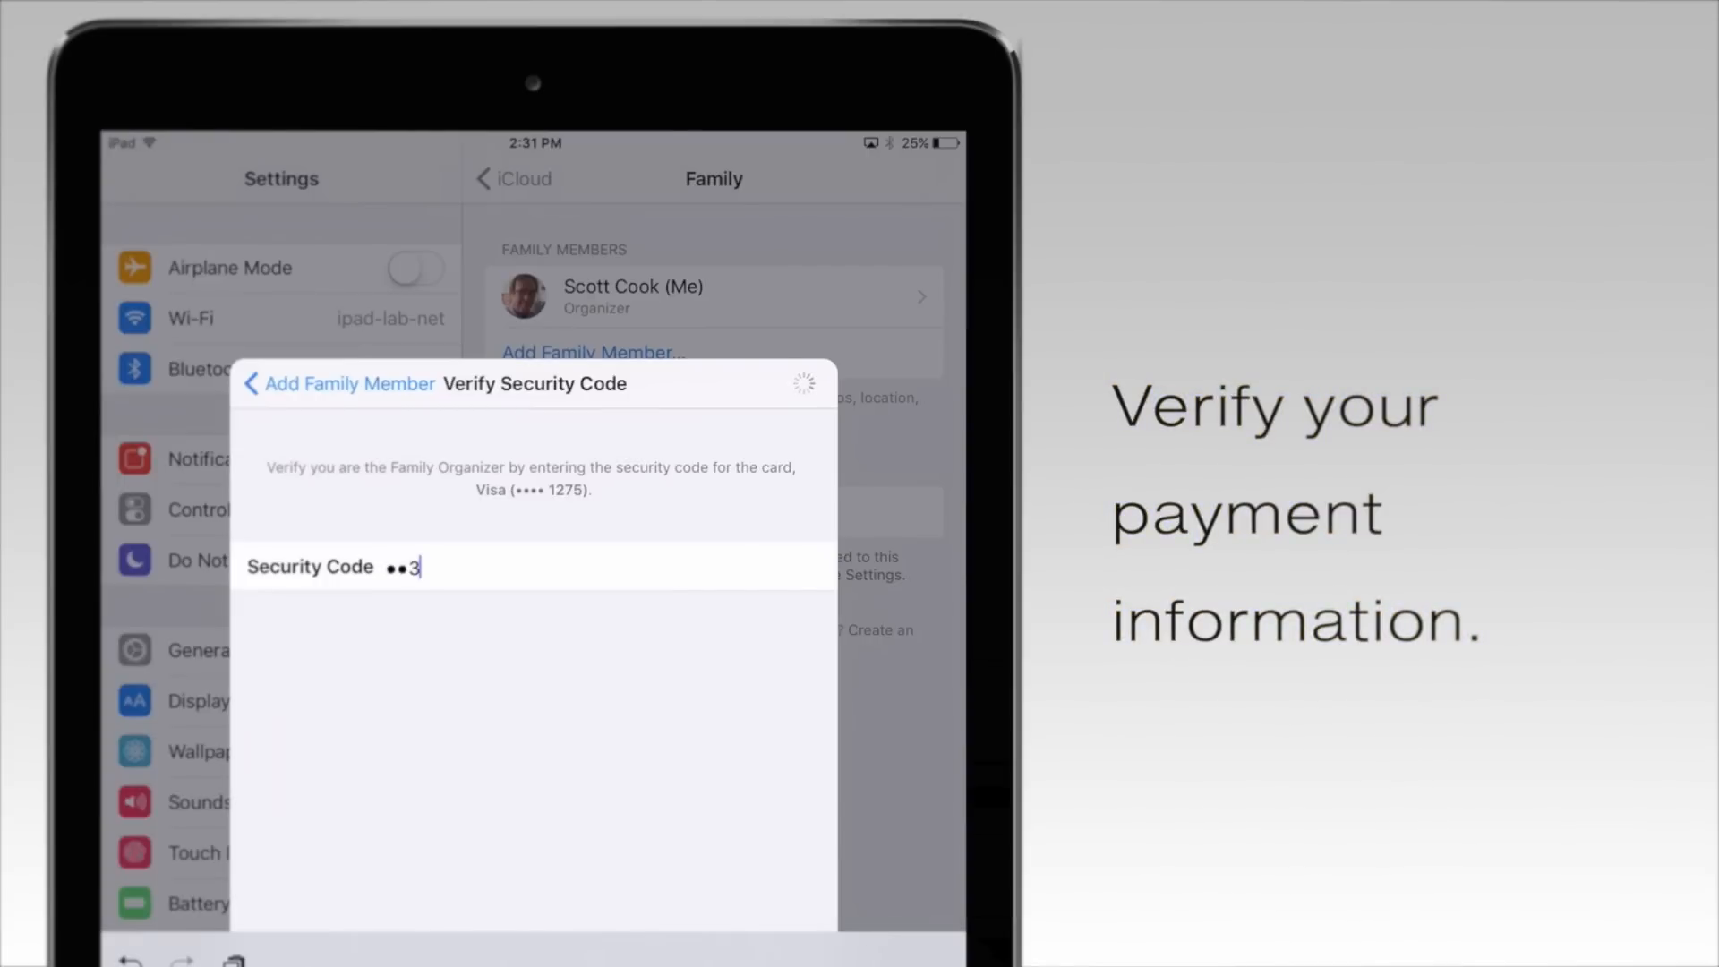
type("3")
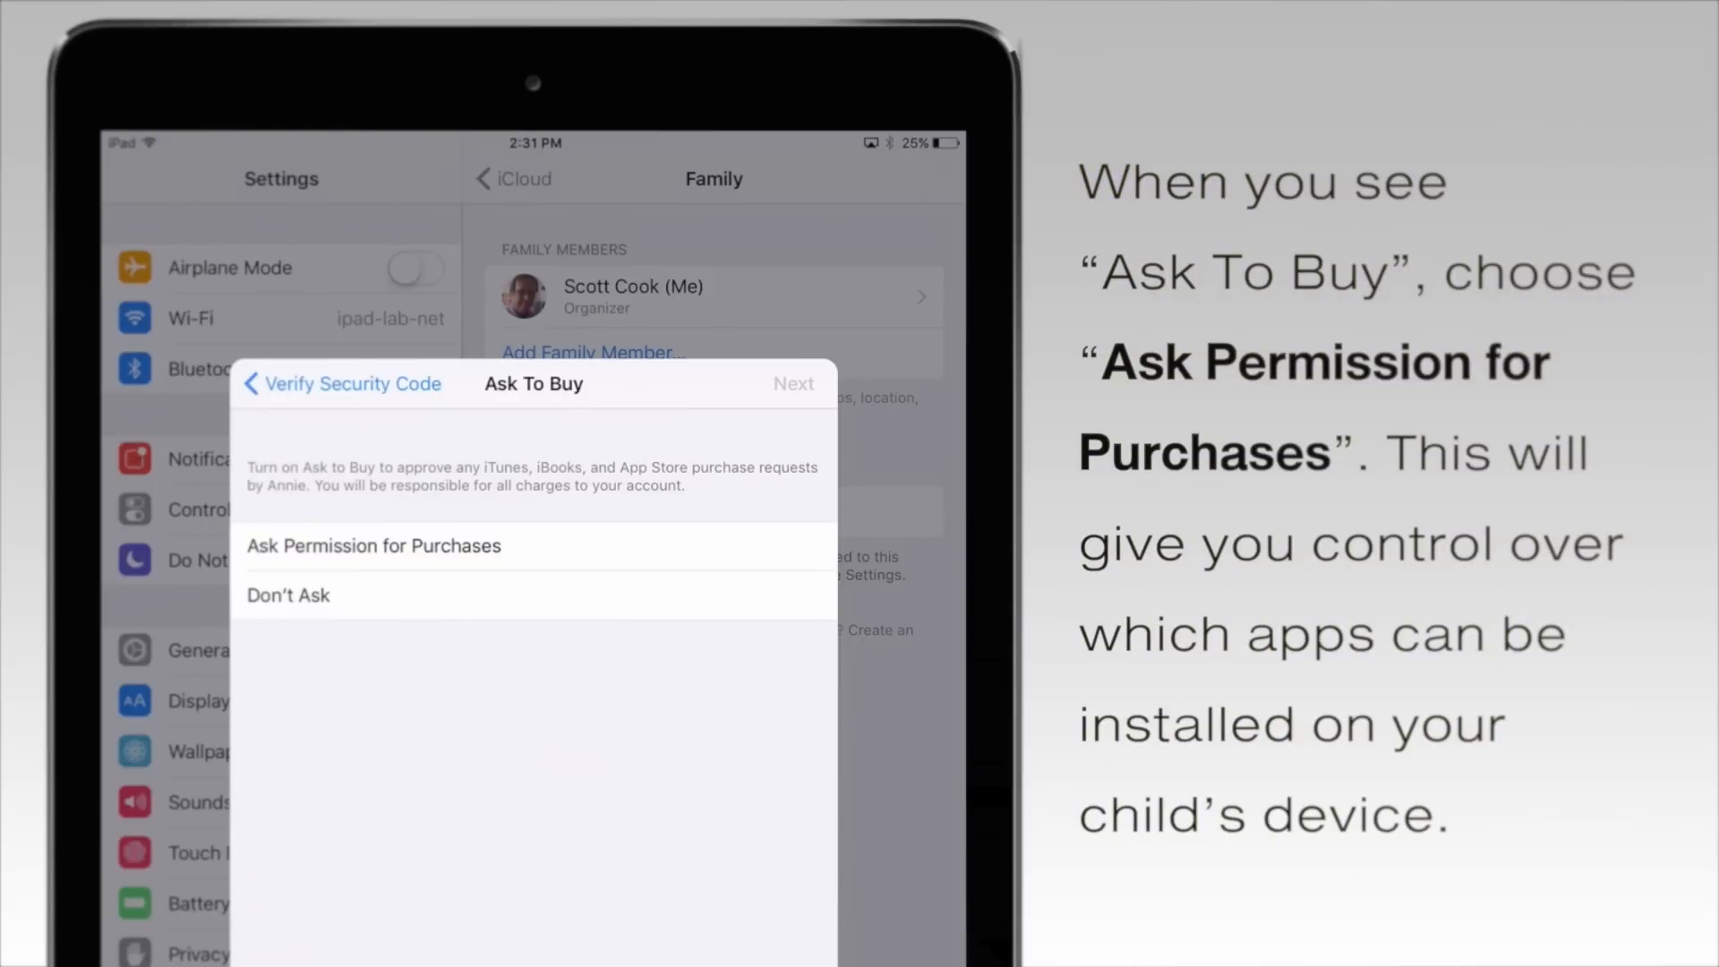
Step: Turn on Ask Permission for the child's purchases and sign her in with her password
left_click(373, 546)
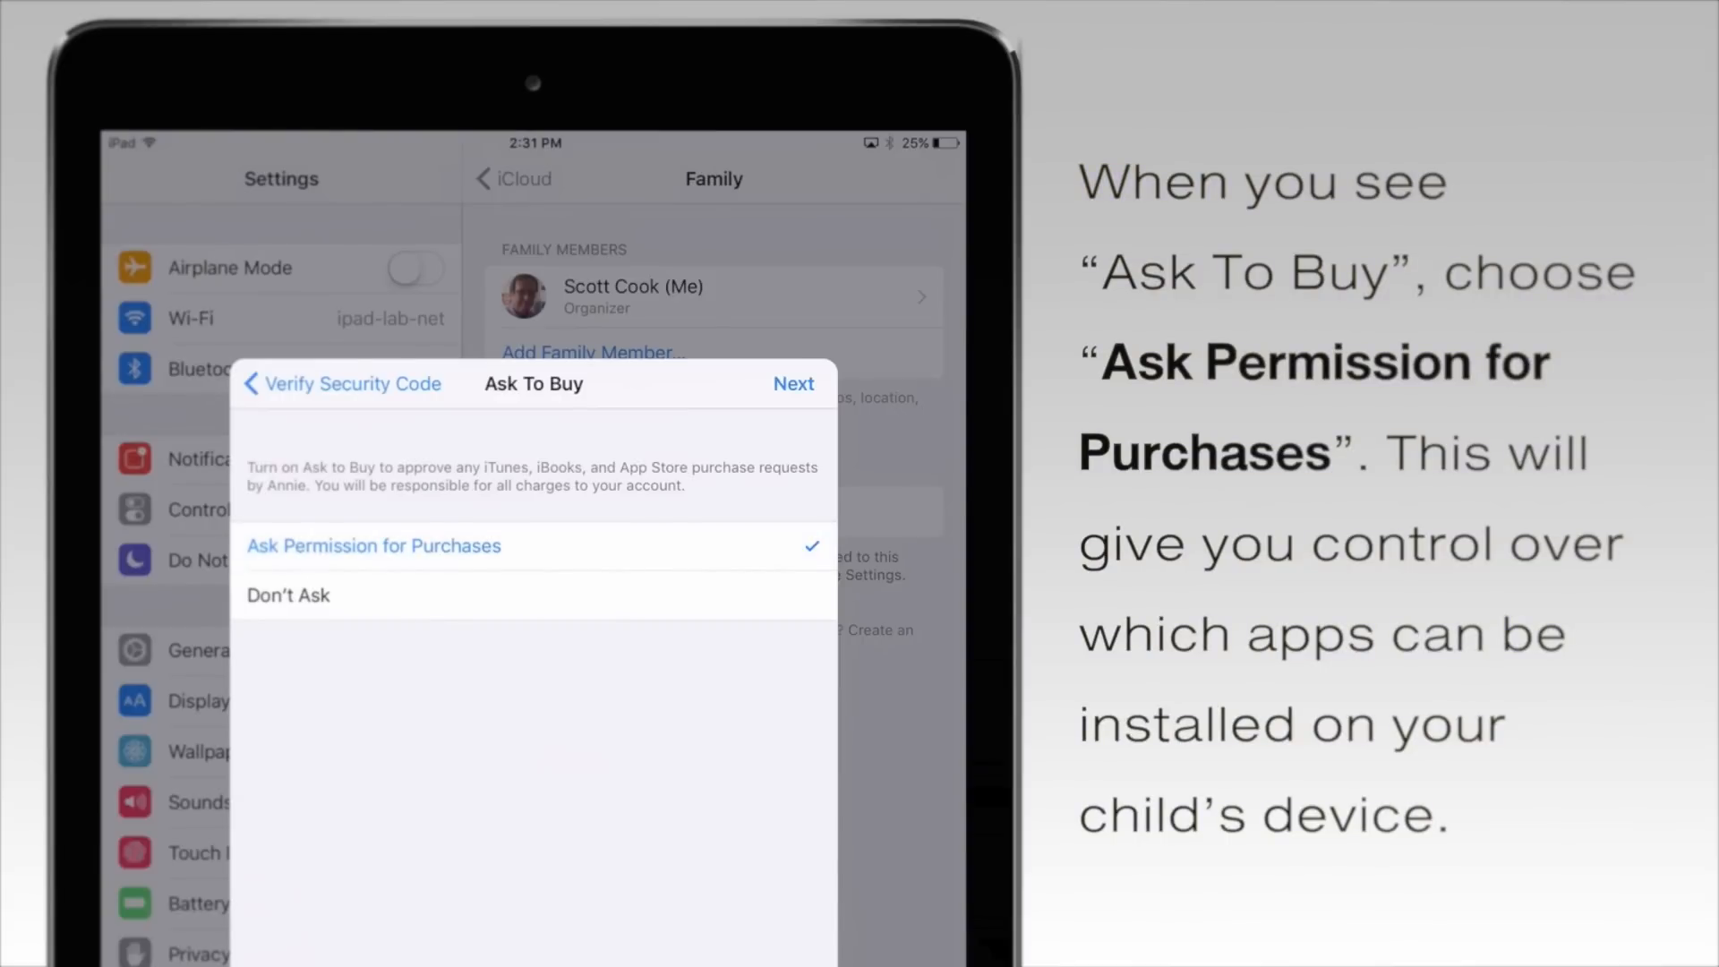
left_click(794, 384)
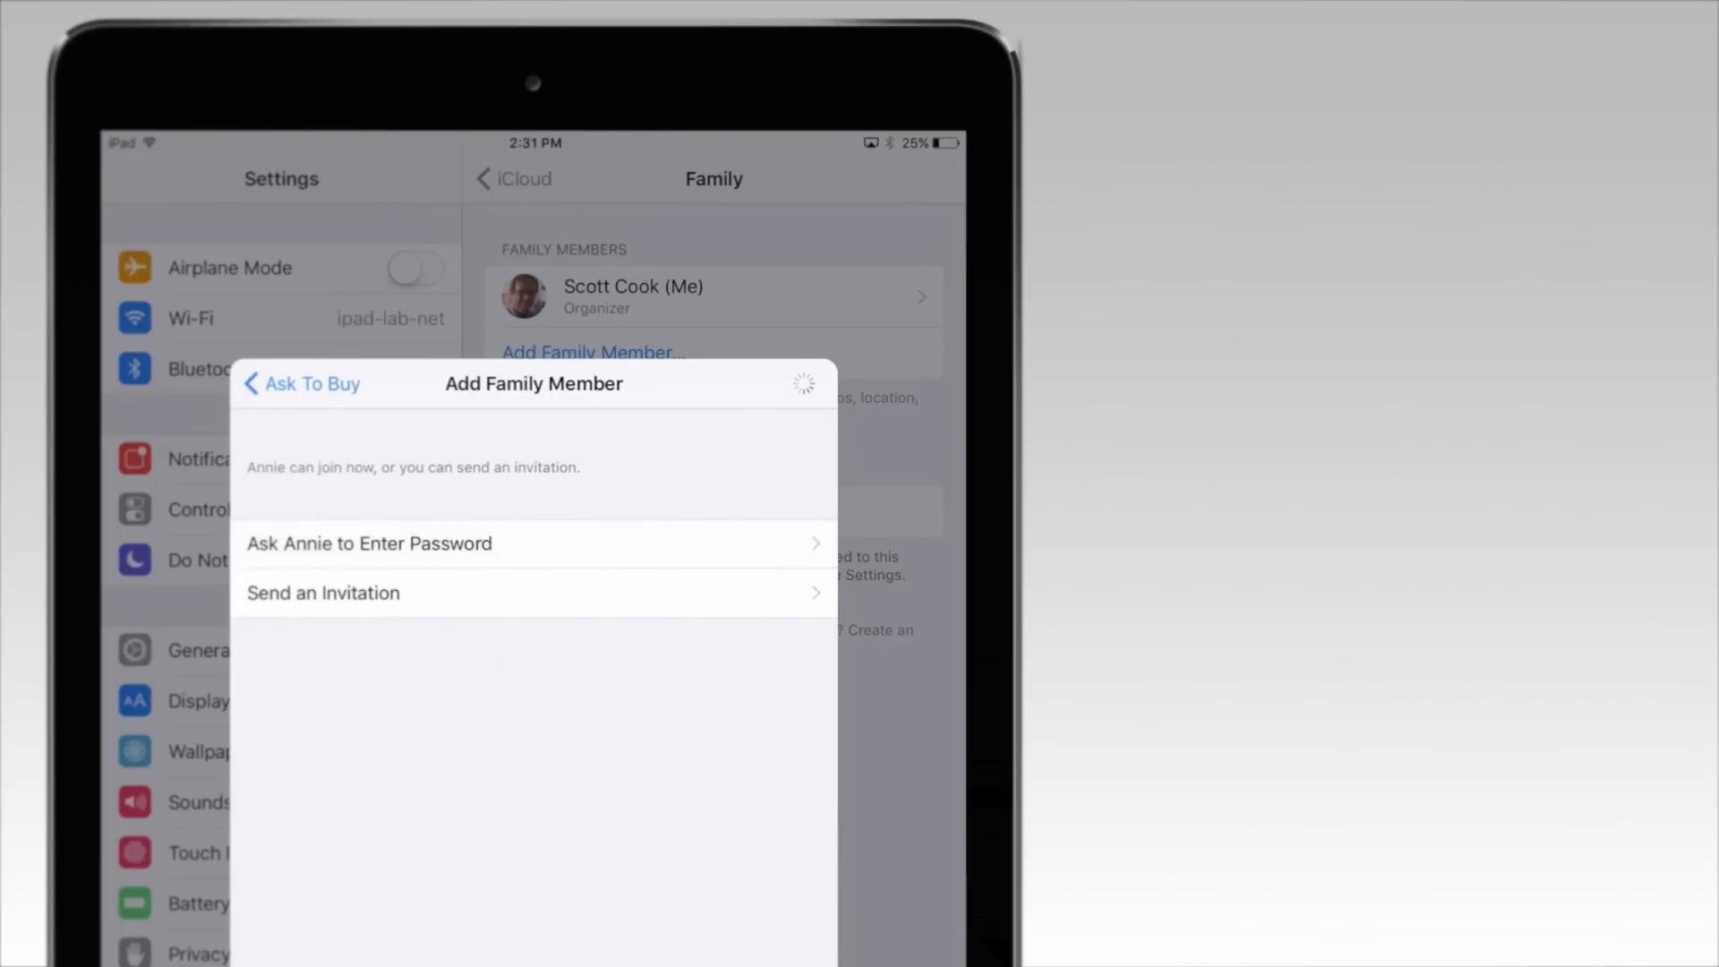
left_click(370, 542)
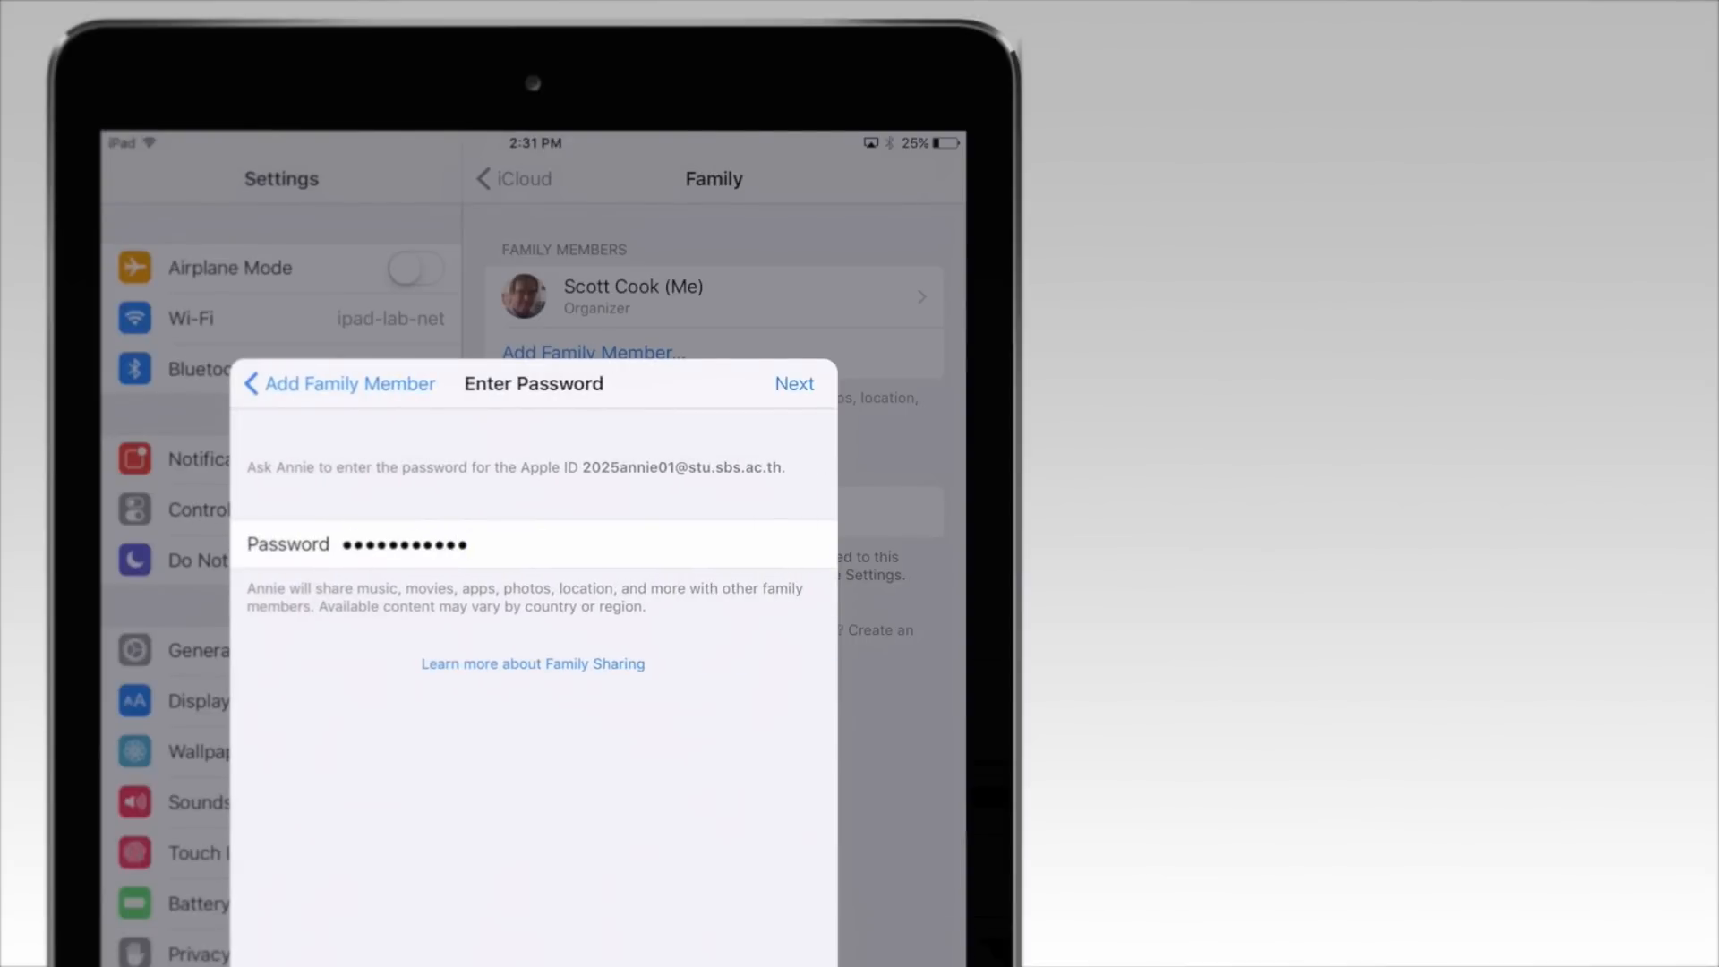
left_click(795, 384)
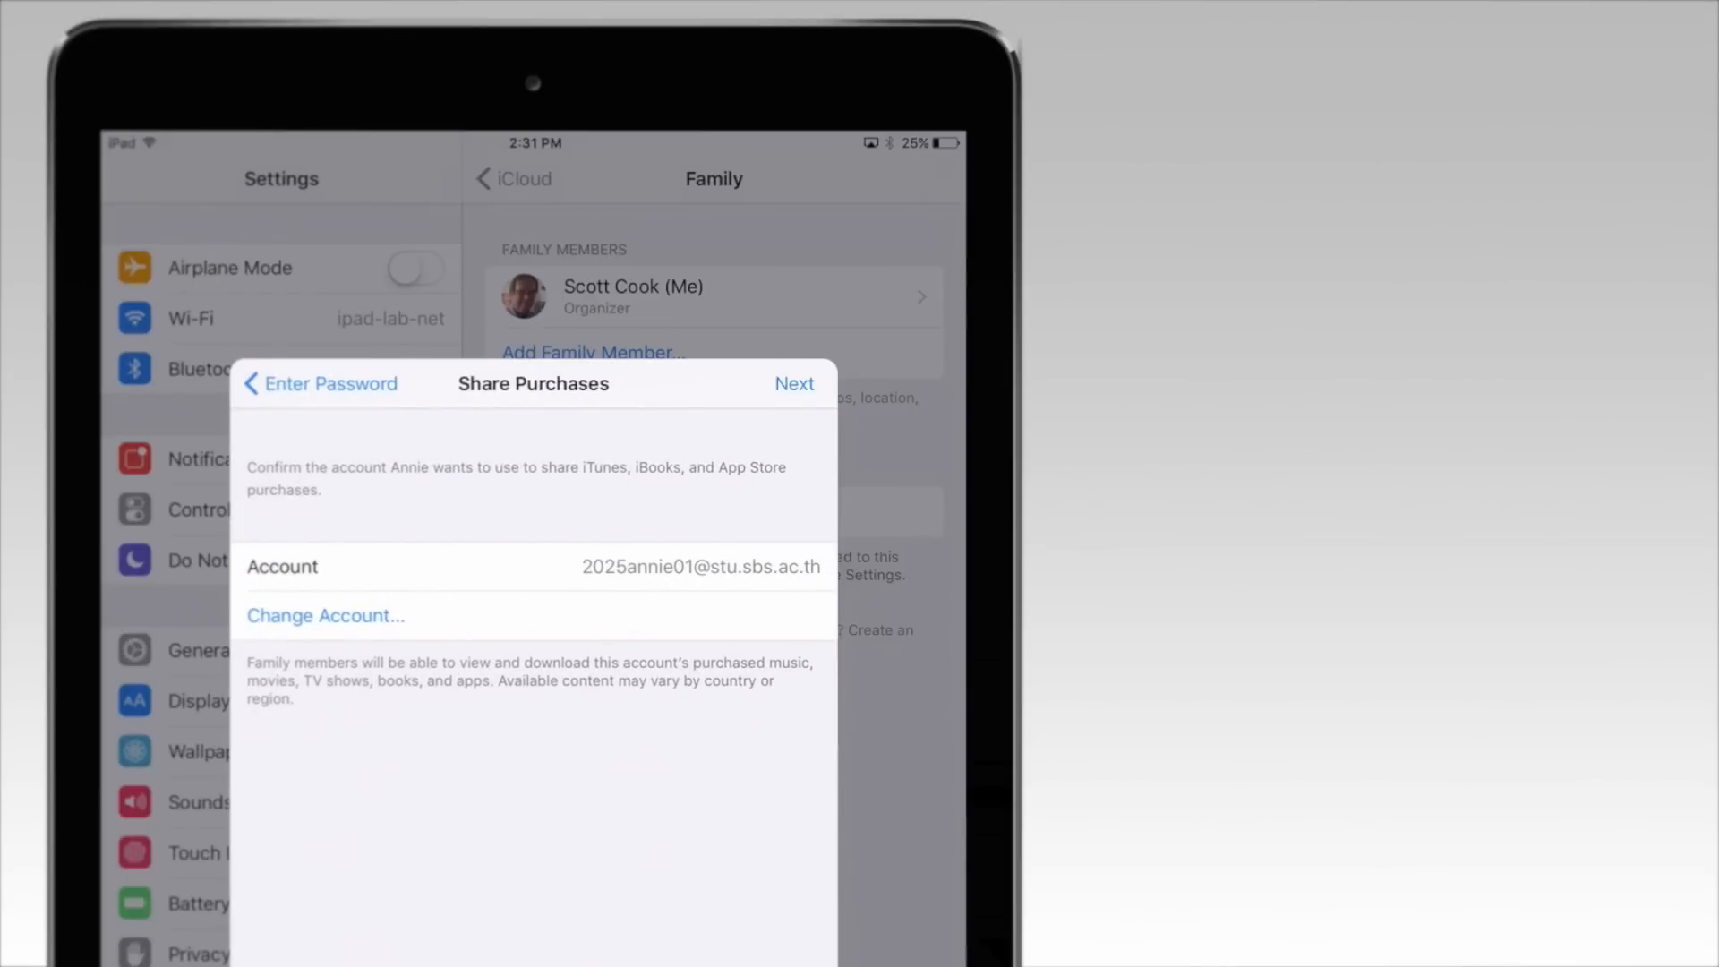
Step: Confirm purchase sharing, share the child's location, and finish adding Annie to the family
left_click(794, 384)
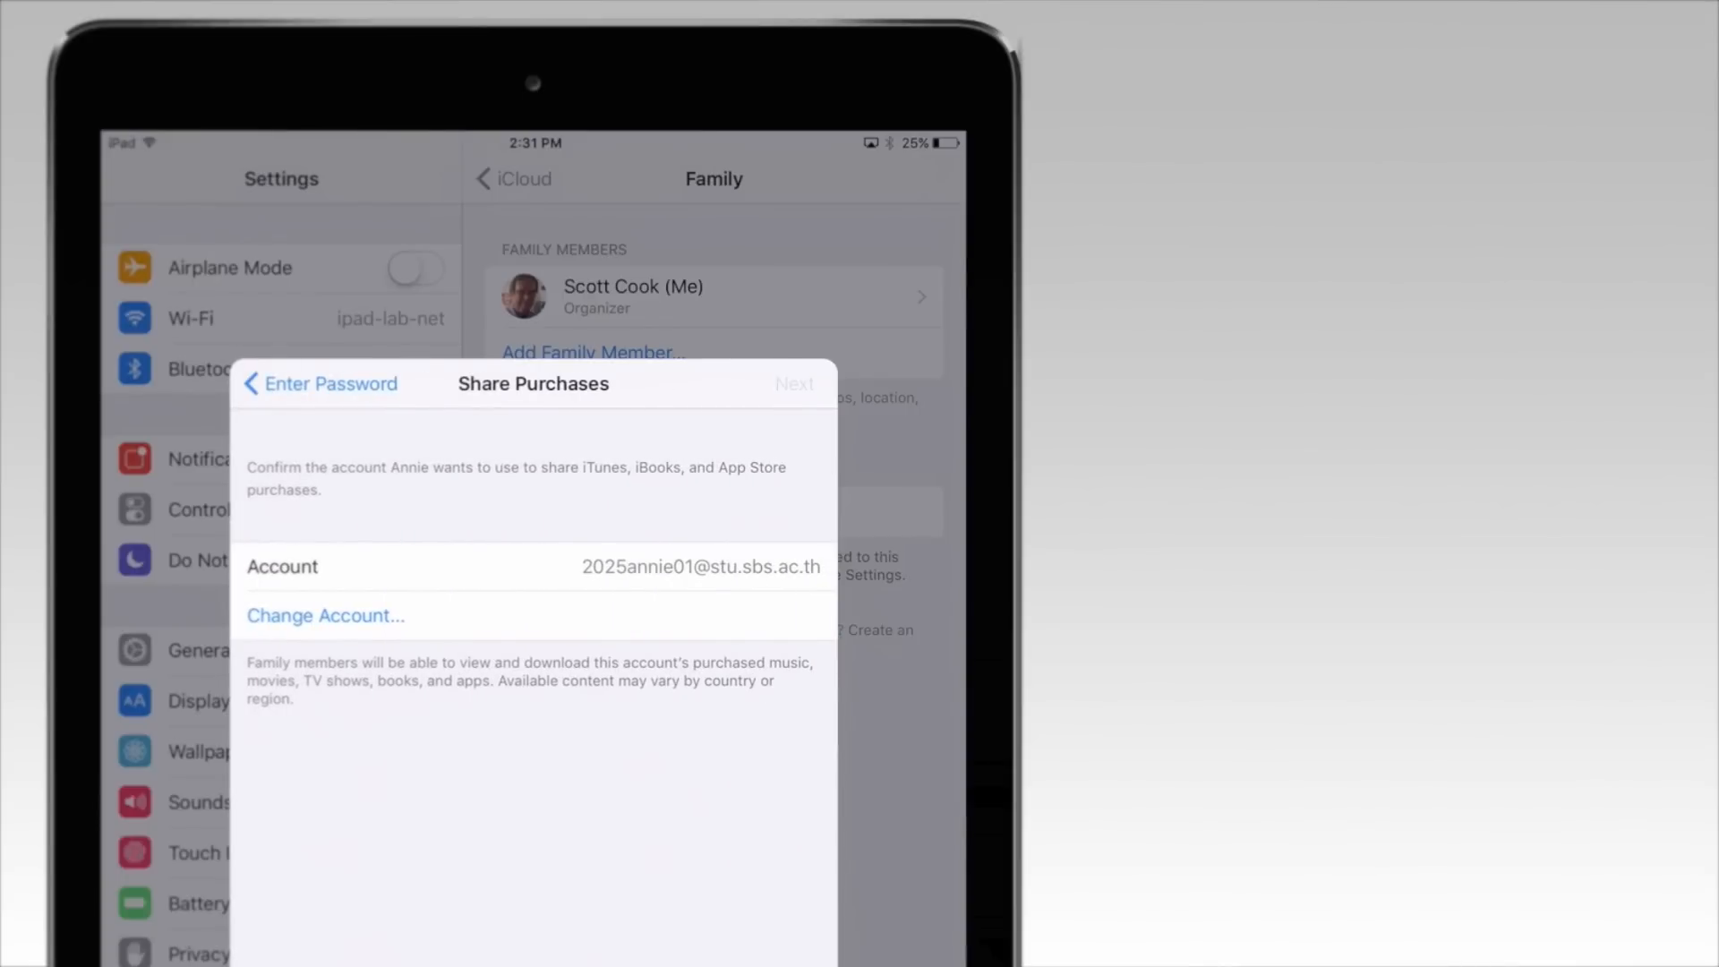
left_click(794, 384)
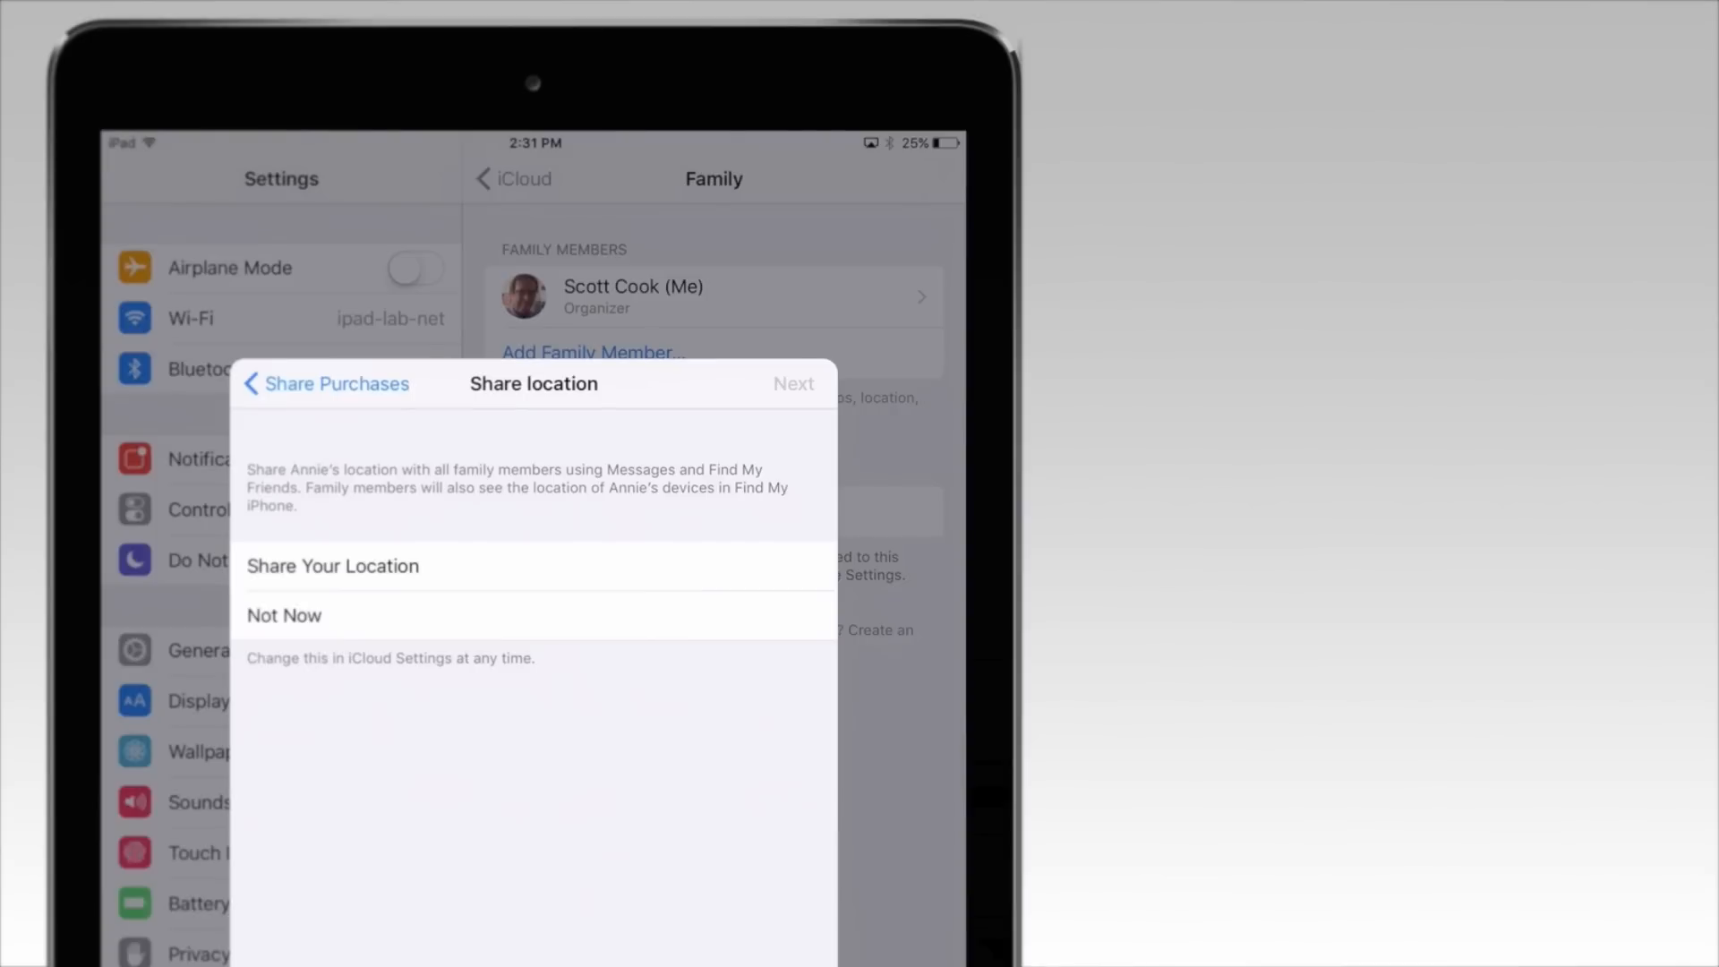
left_click(333, 566)
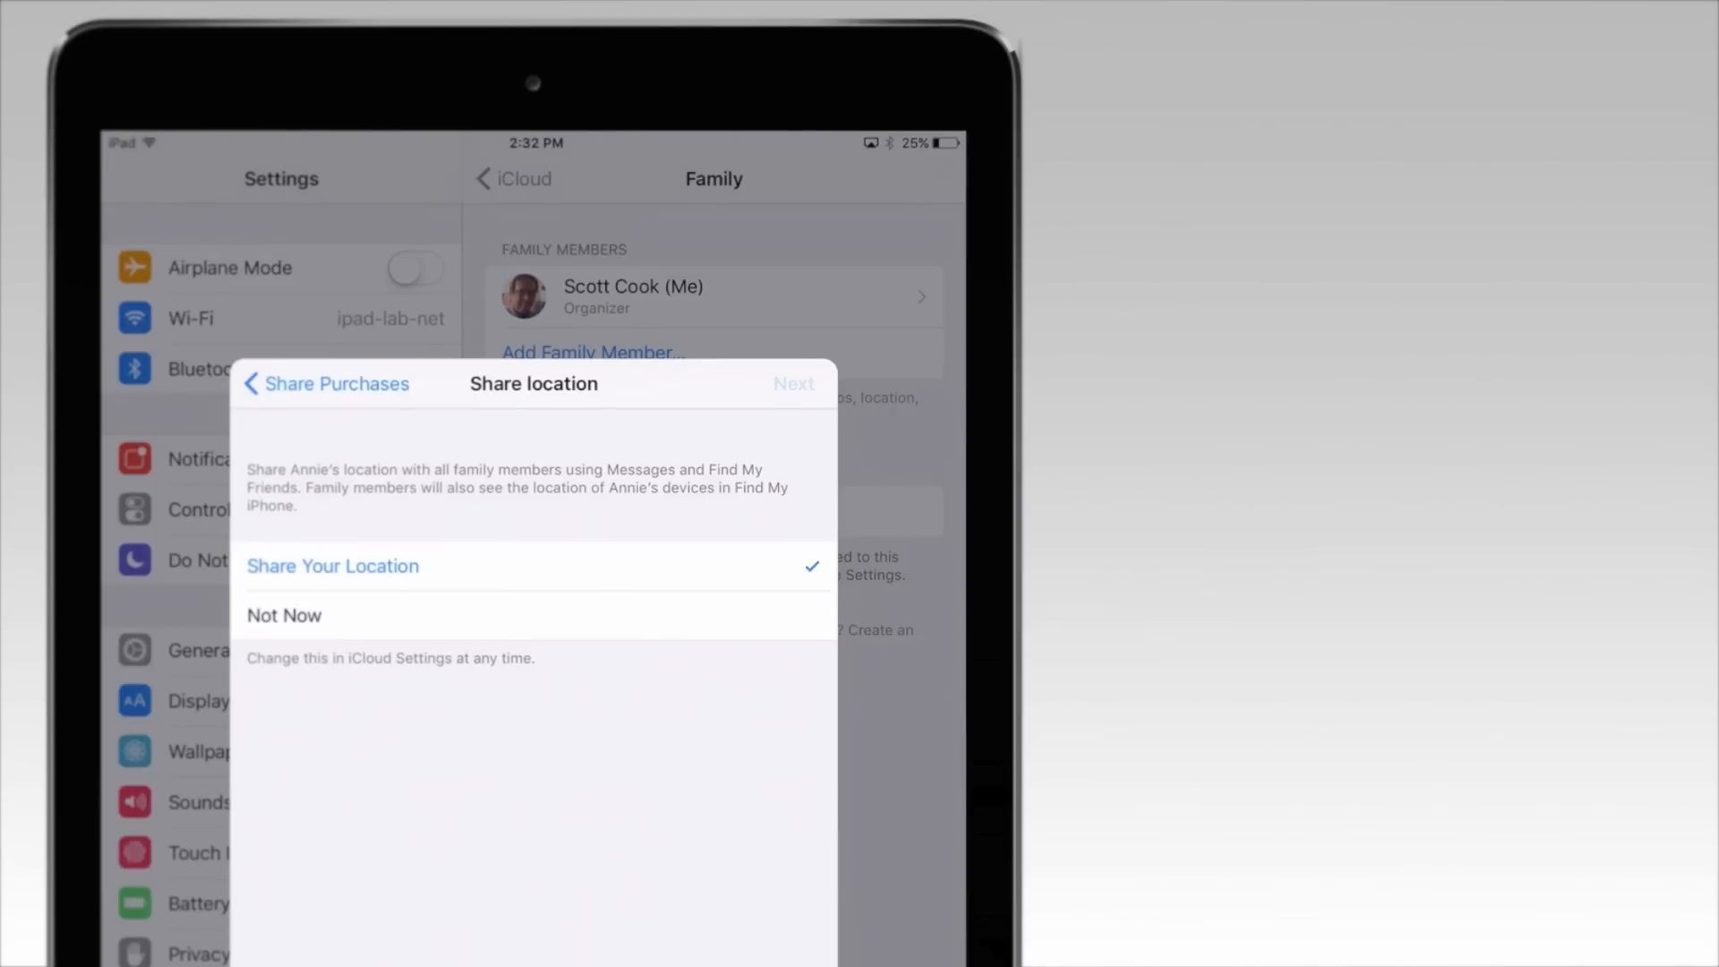
left_click(794, 384)
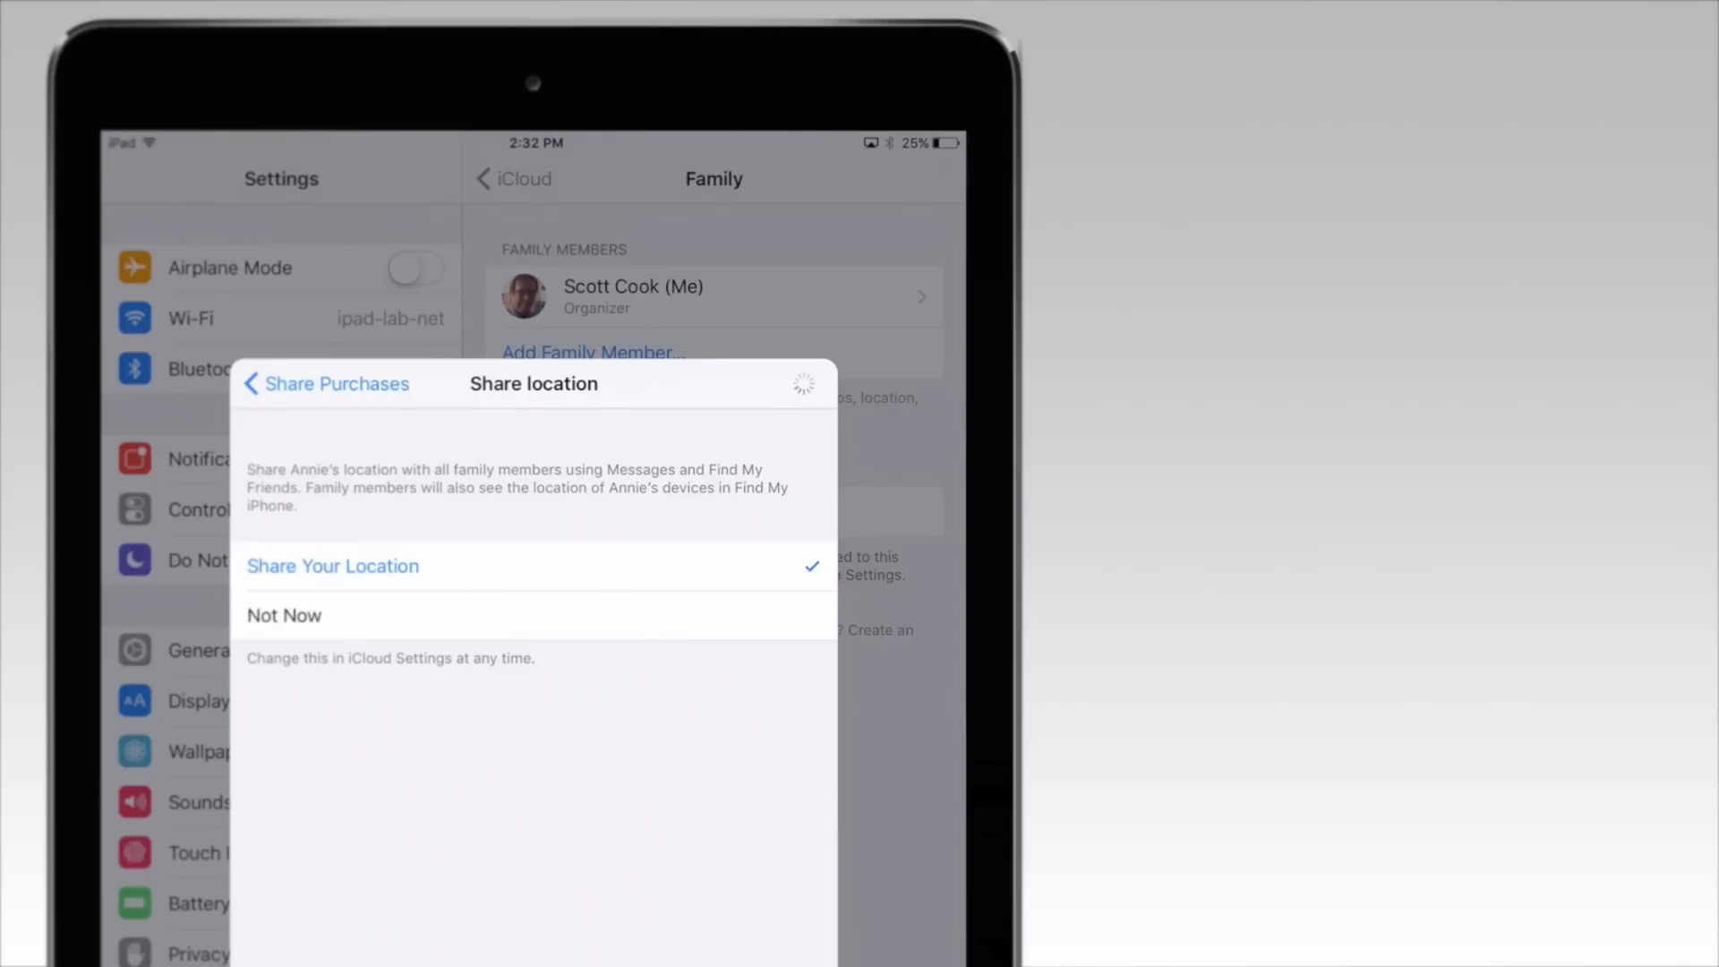
left_click(332, 566)
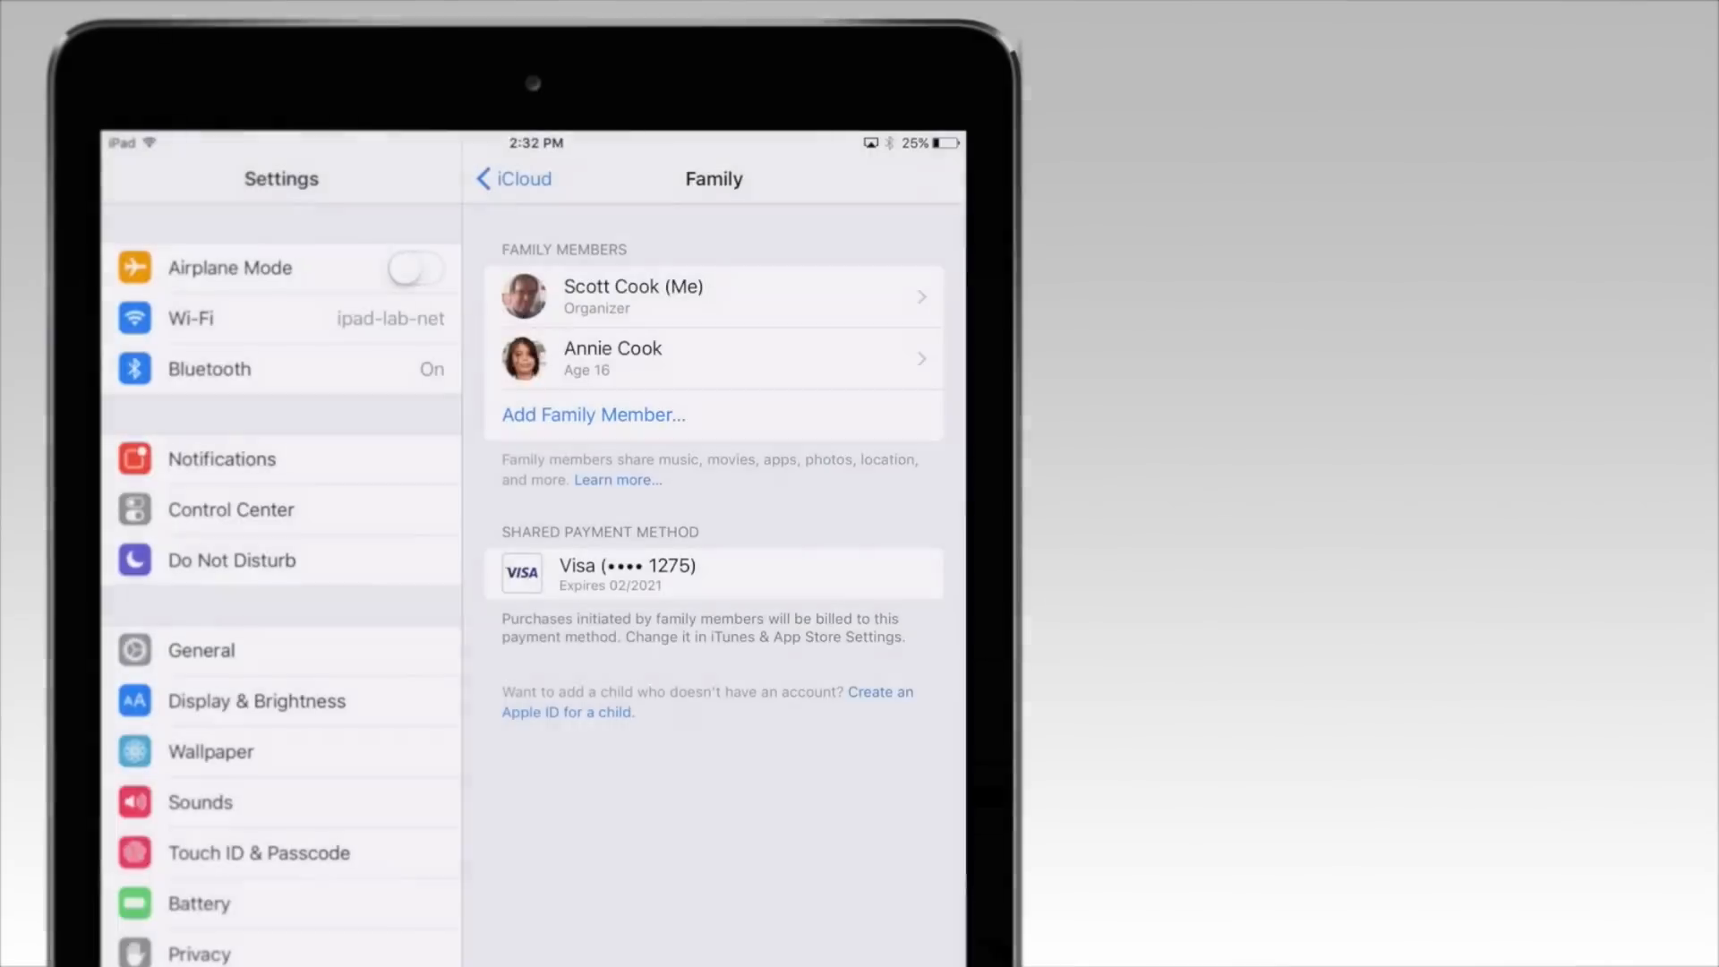